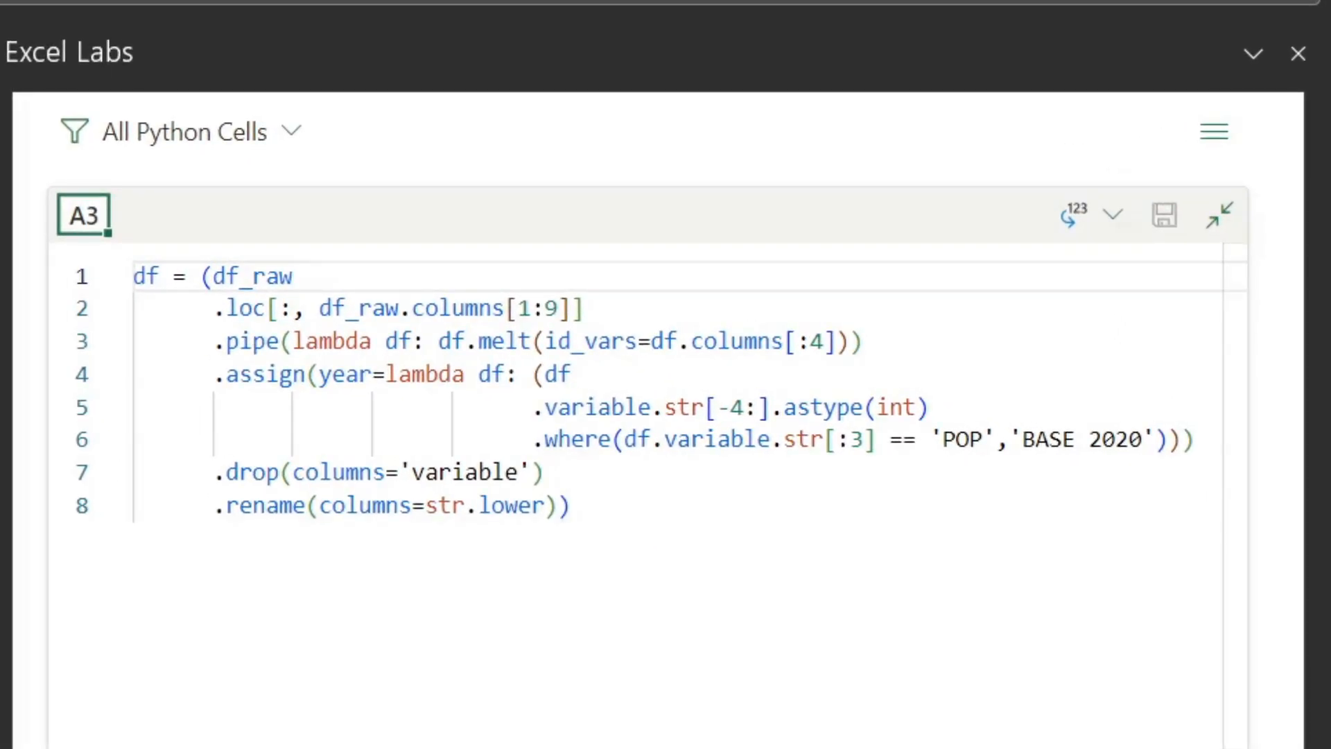
Navigate the workbook and Excel Labs pane to reach the census data sheet
left_click(1217, 214)
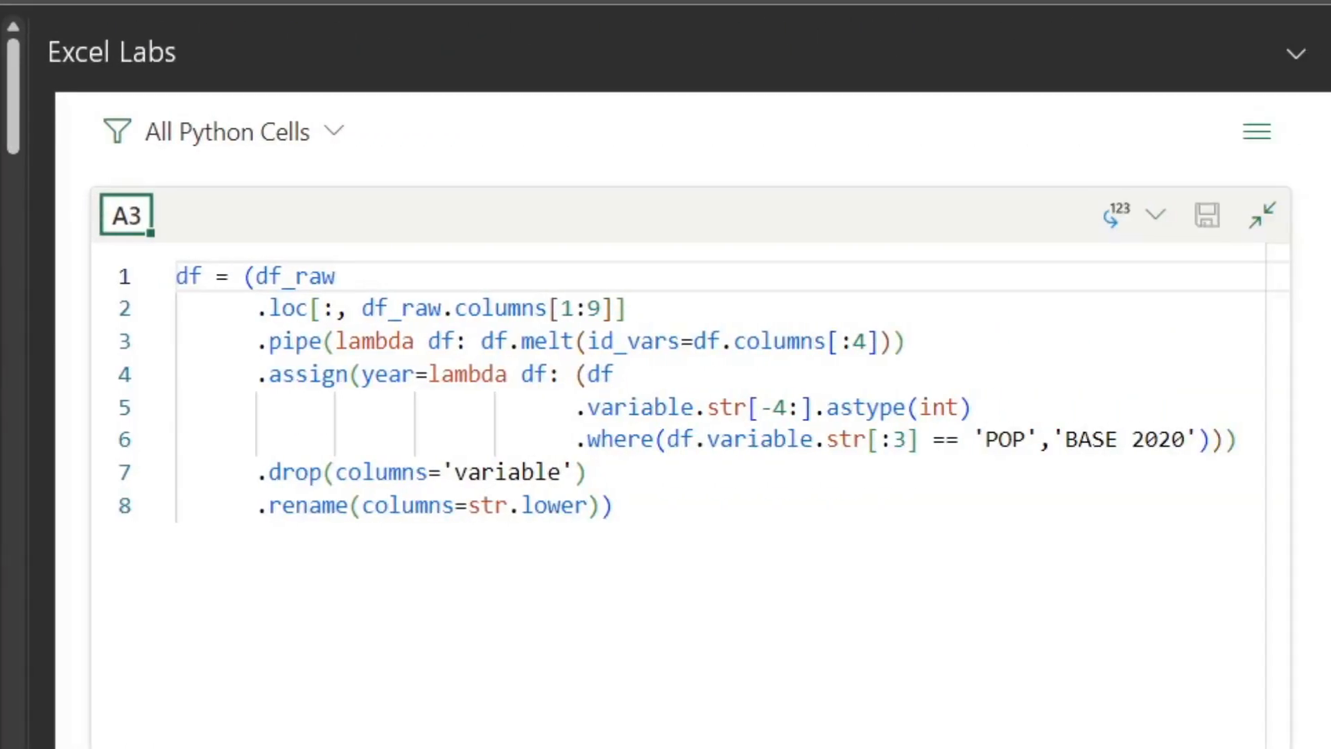
double_click(323, 308)
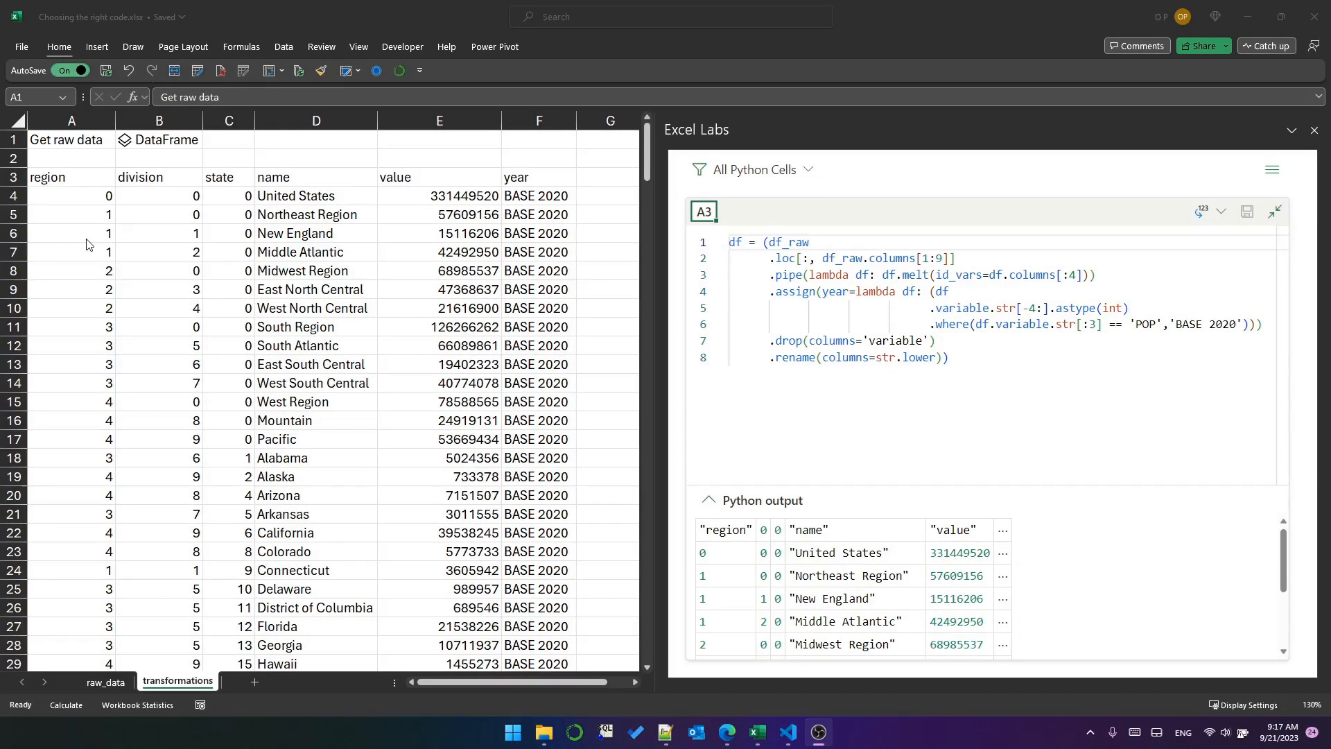
left_click(316, 119)
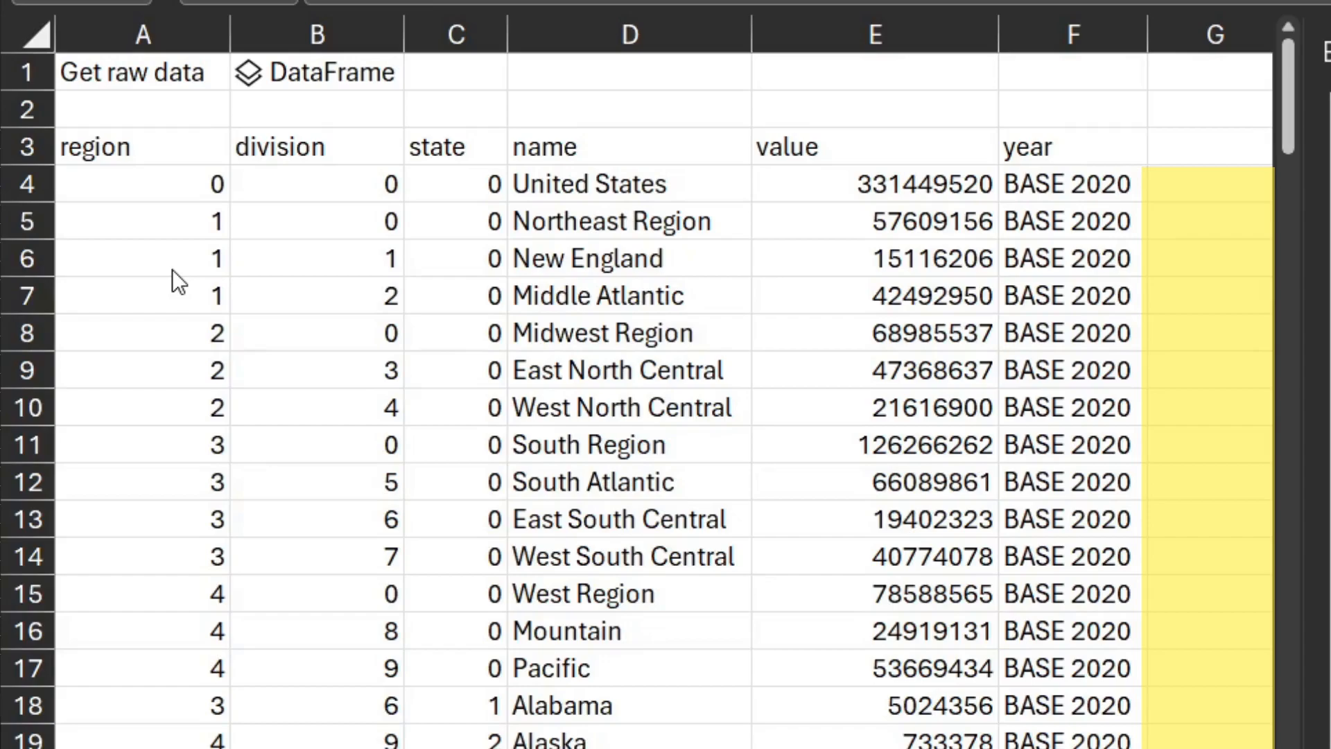
left_click(28, 704)
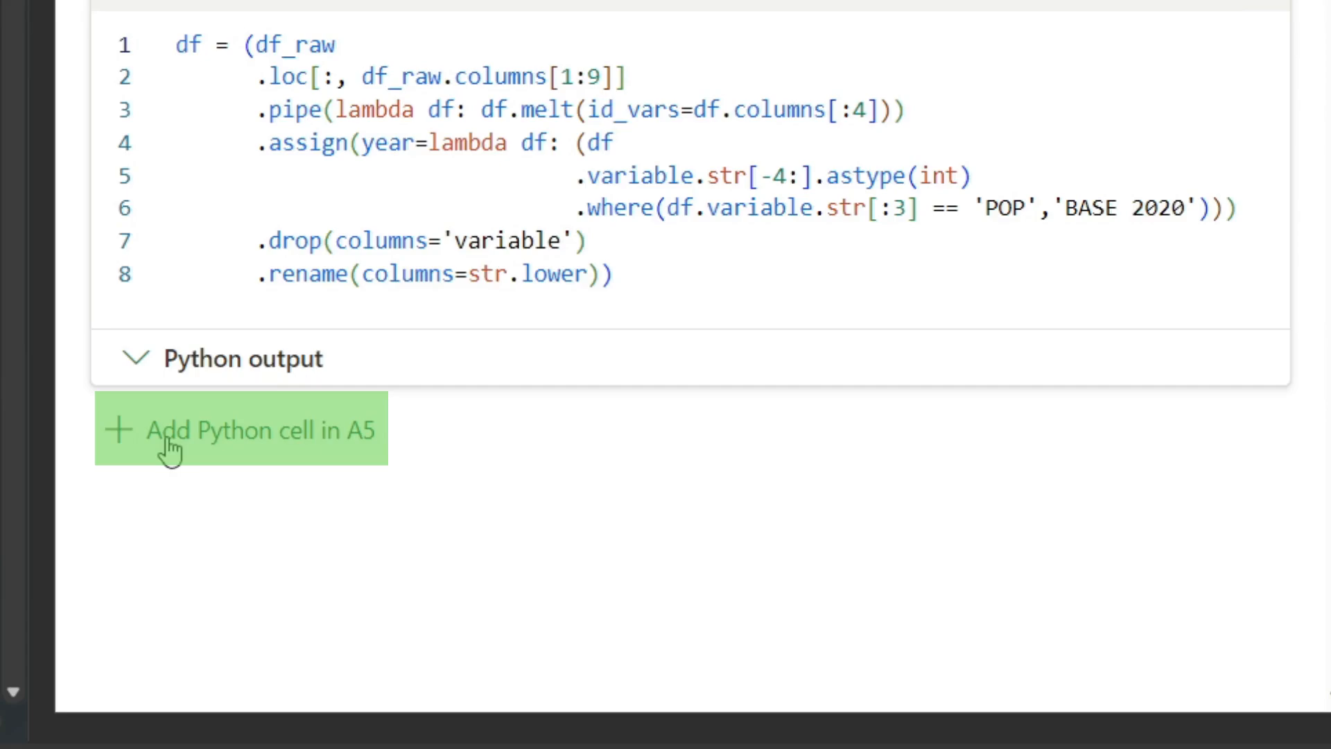
Add a new Python cell in A5 and enlarge its code editor
left_click(240, 429)
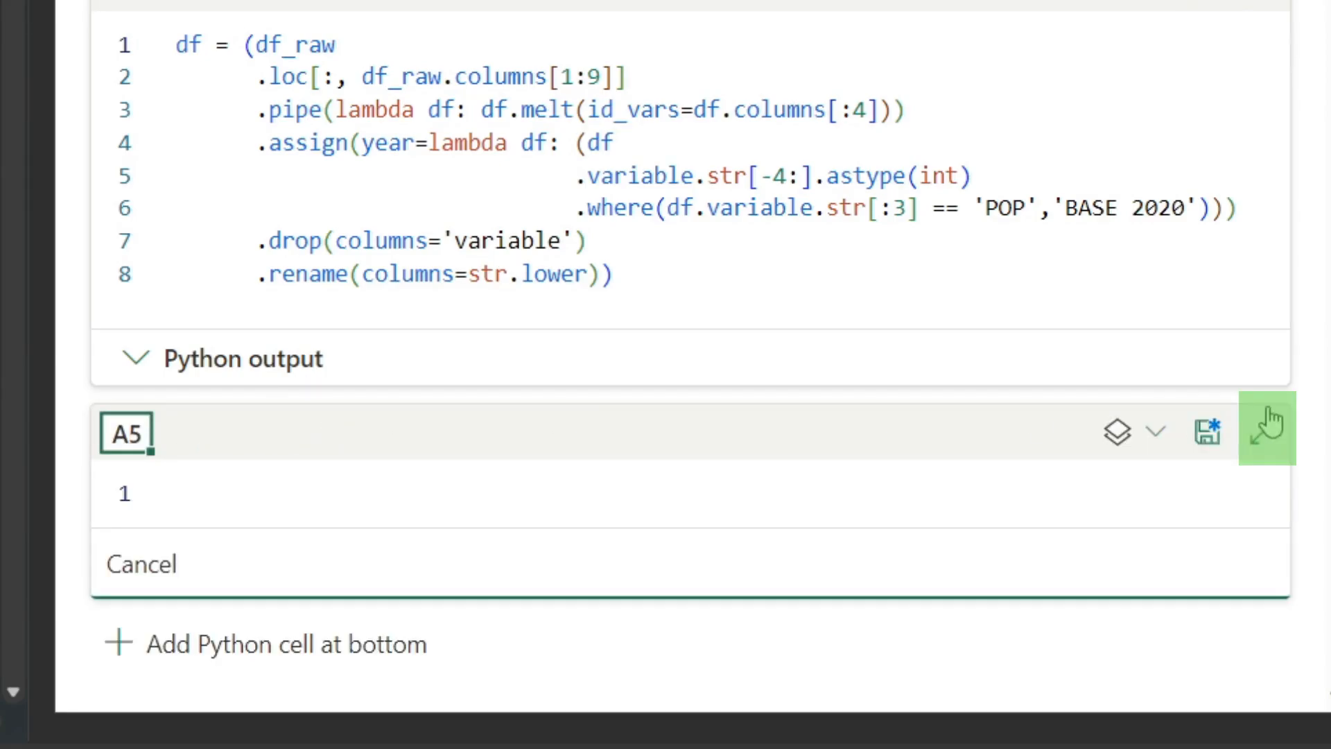
left_click(1266, 429)
type("df['")
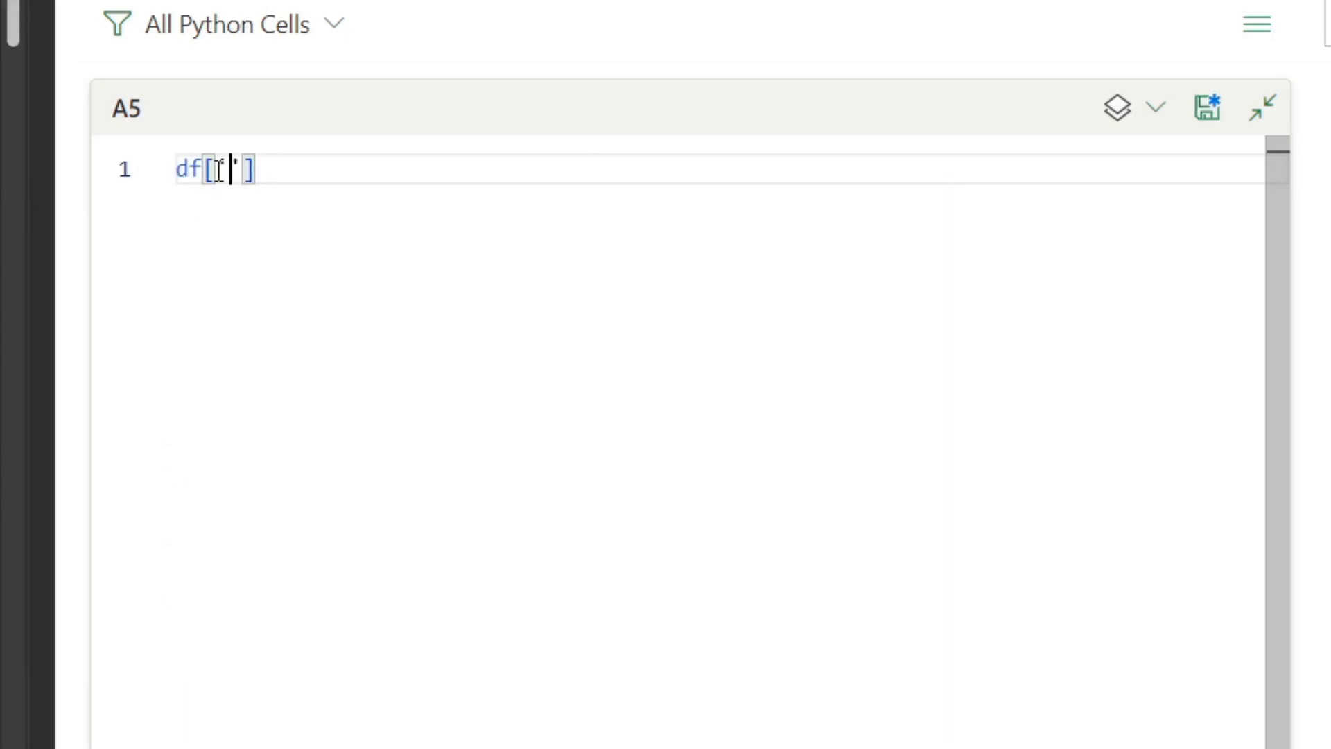
Write df['geog_type'] = df.apply(get_geog_type, axis=1)
type("geog_typ")
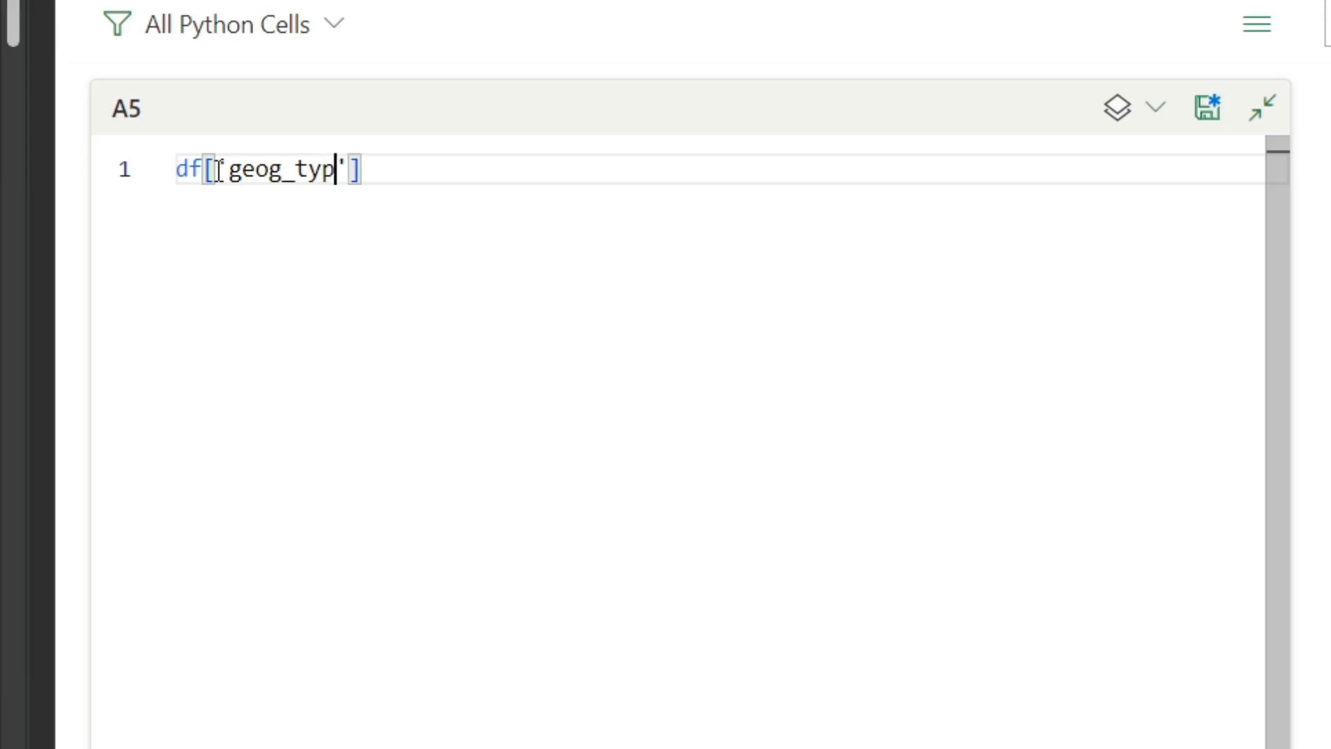
type("e'] = df.apply(")
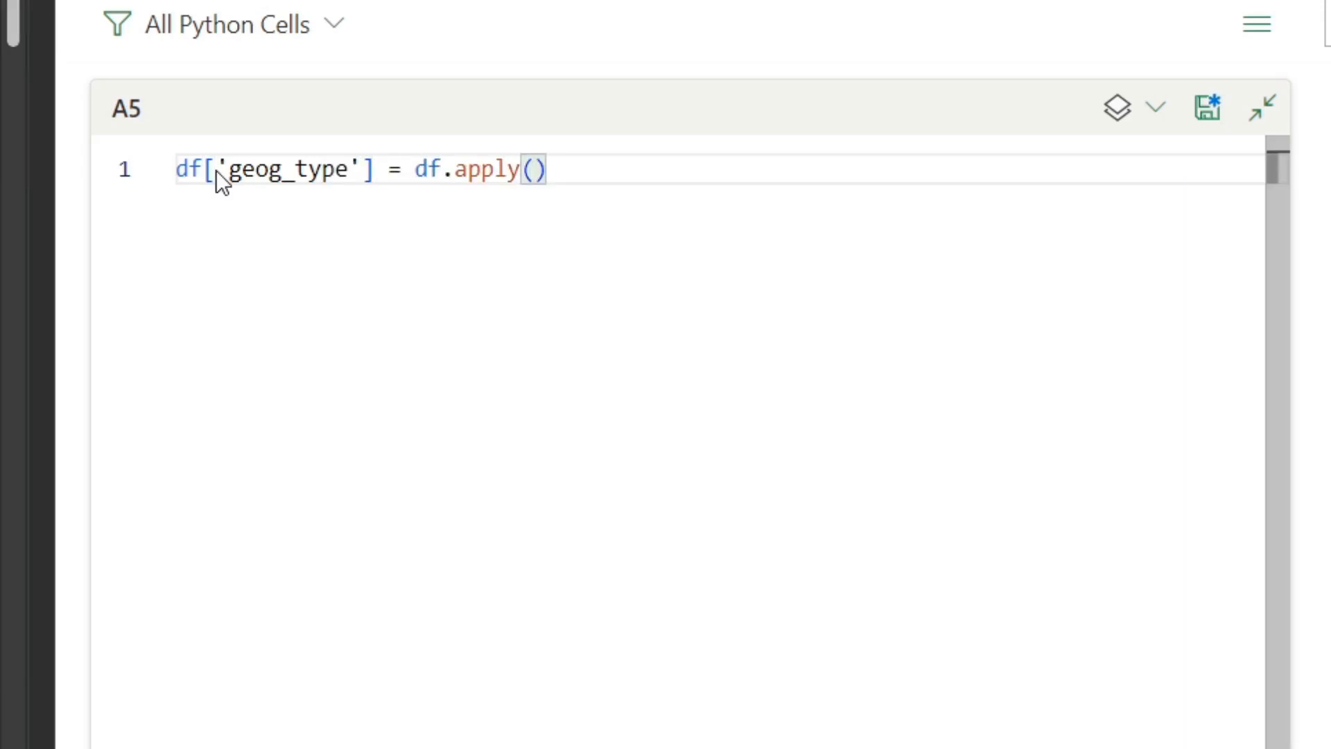
type("get_geog_type")
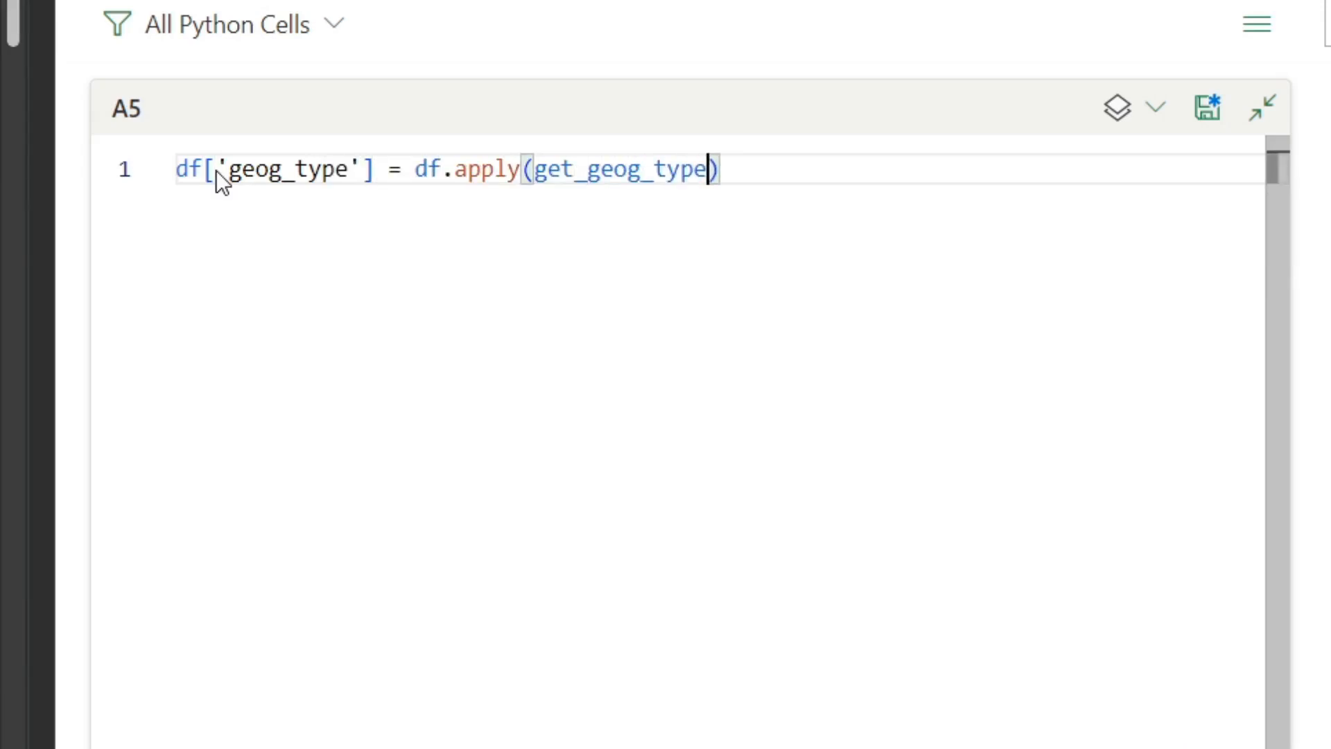
type(", axis=1")
type("def get_geog_type(")
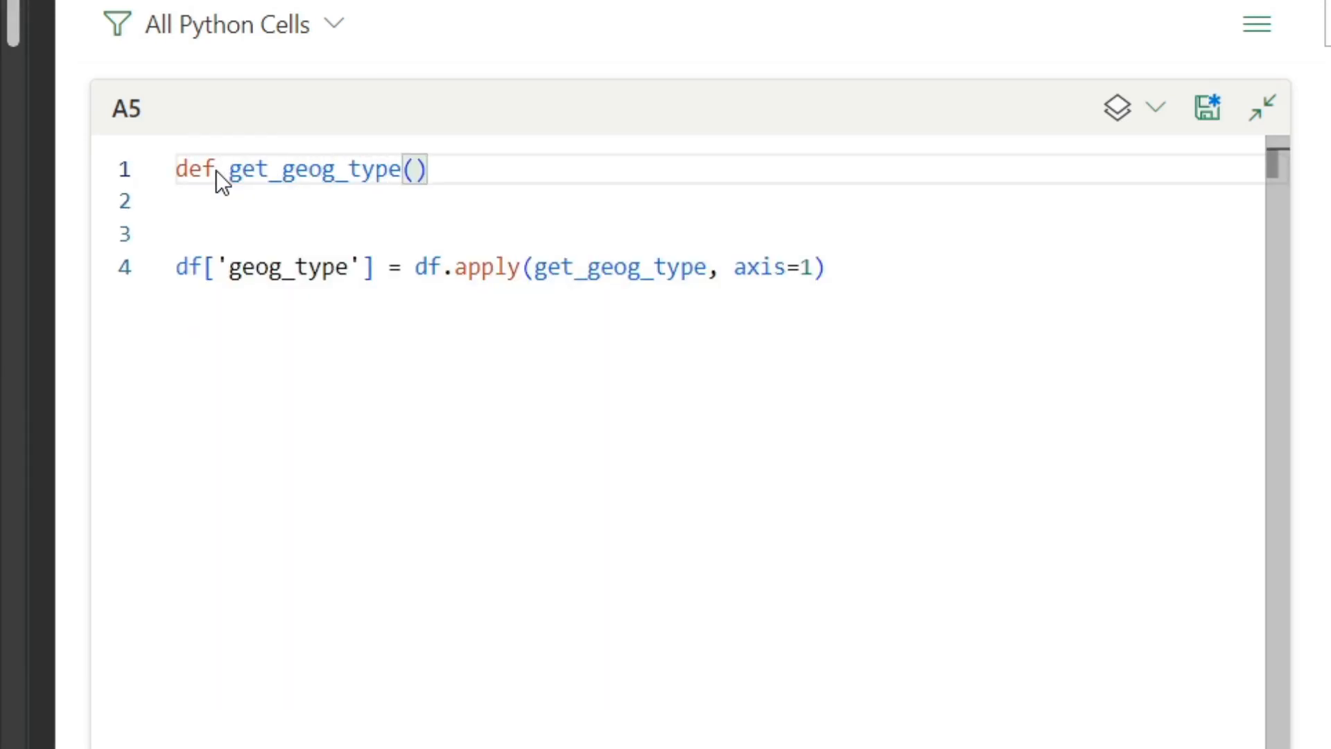
Define get_geog_type(r) with if/elif checks on r.state, division and r.region, else returning 'country'
type("r:")
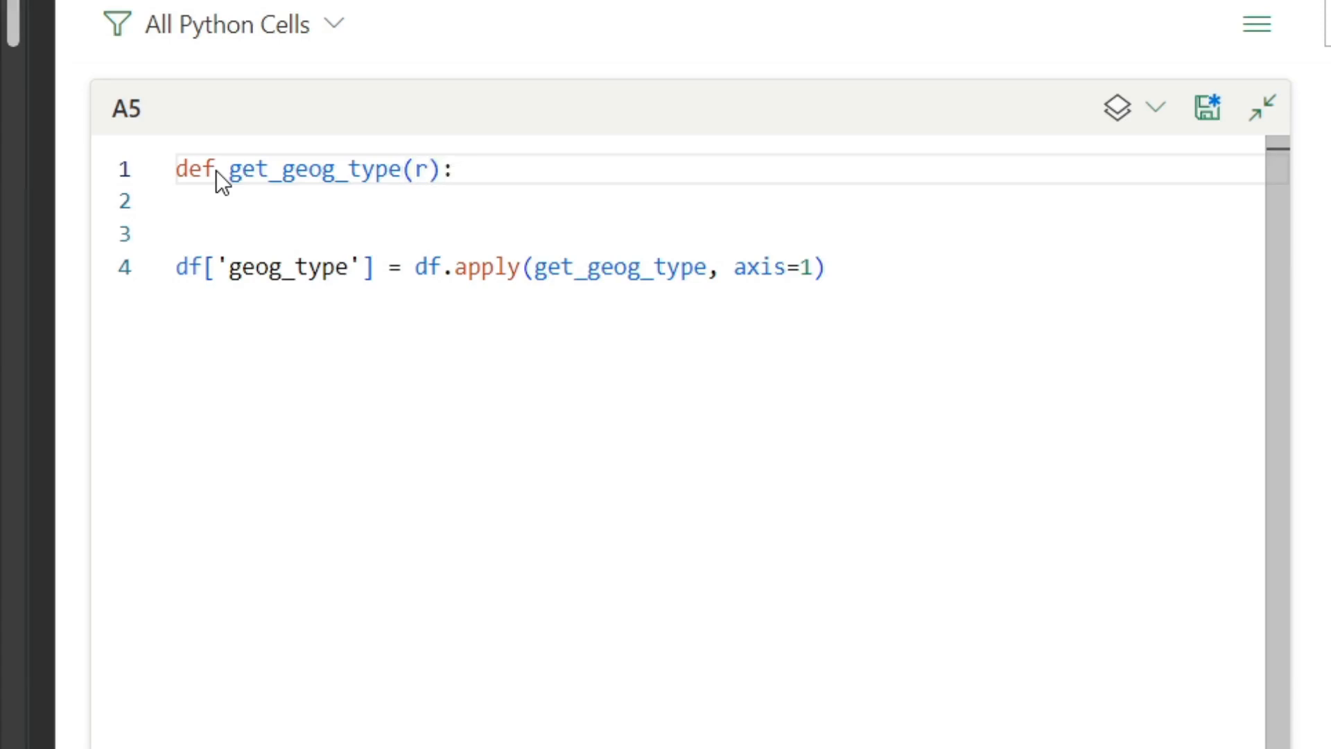
type("if r")
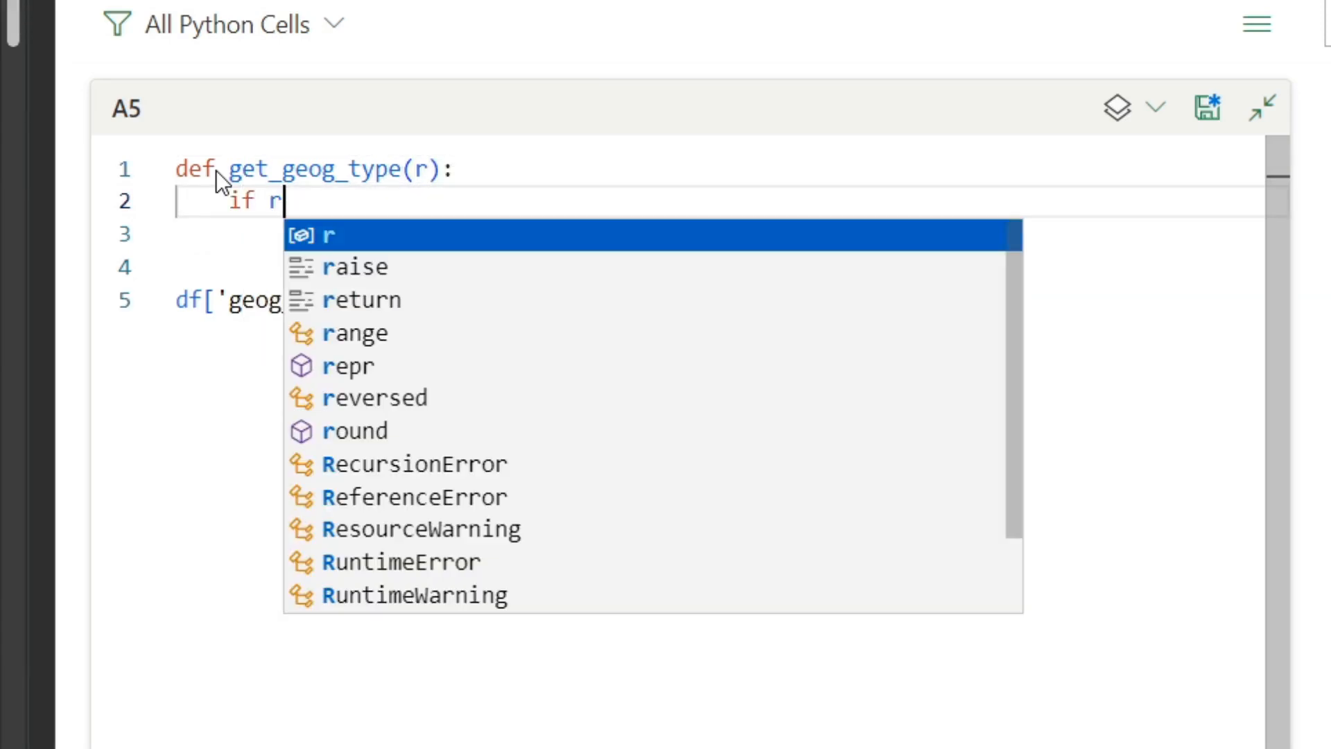
type(".state == 0:")
left_click(720, 268)
type("elif r.division")
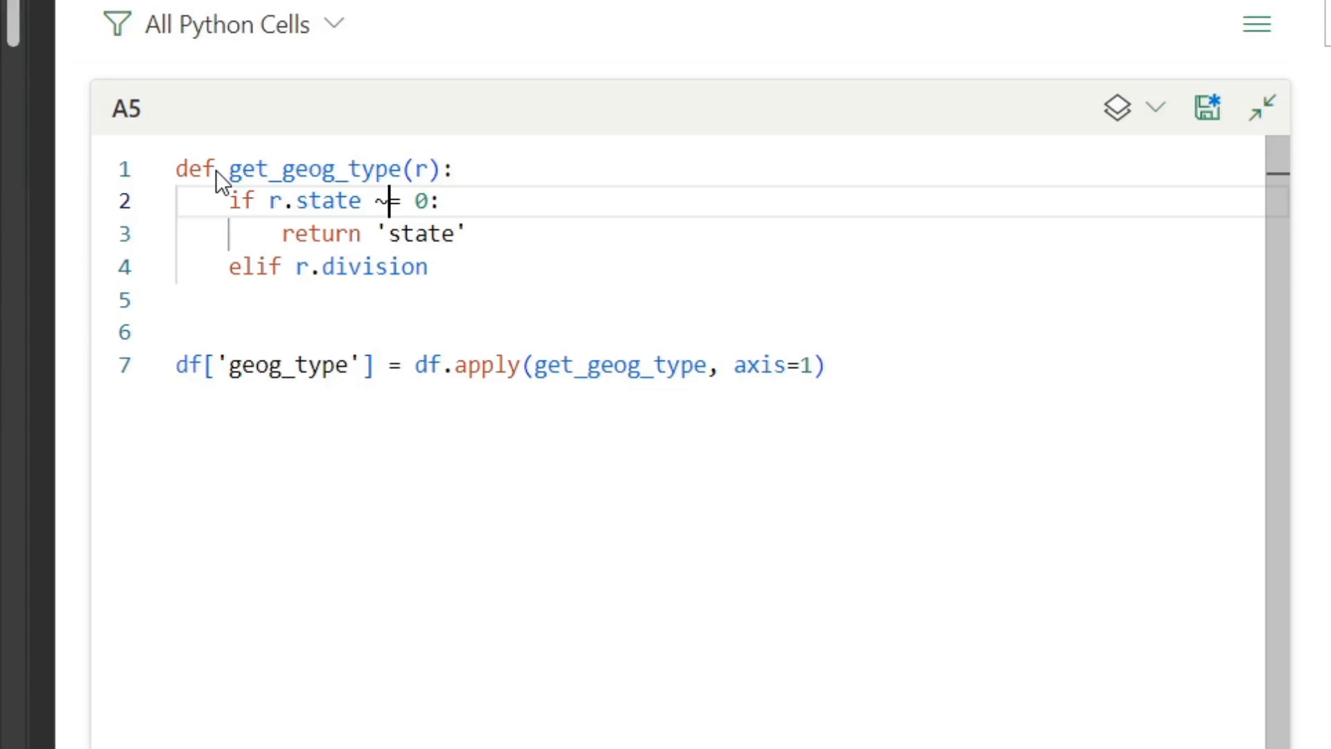
type("!= 0:")
type("elif")
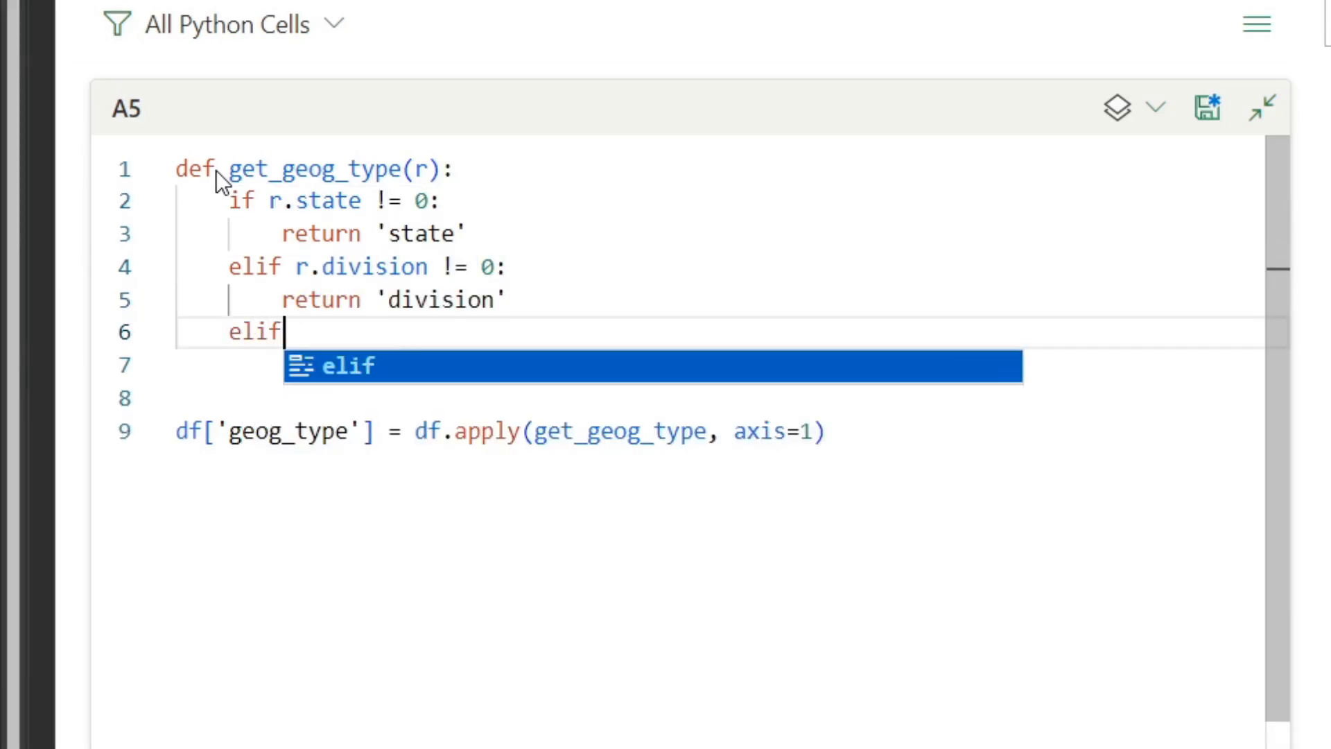
type("r.region != 0:")
left_click(720, 366)
type("return 'region")
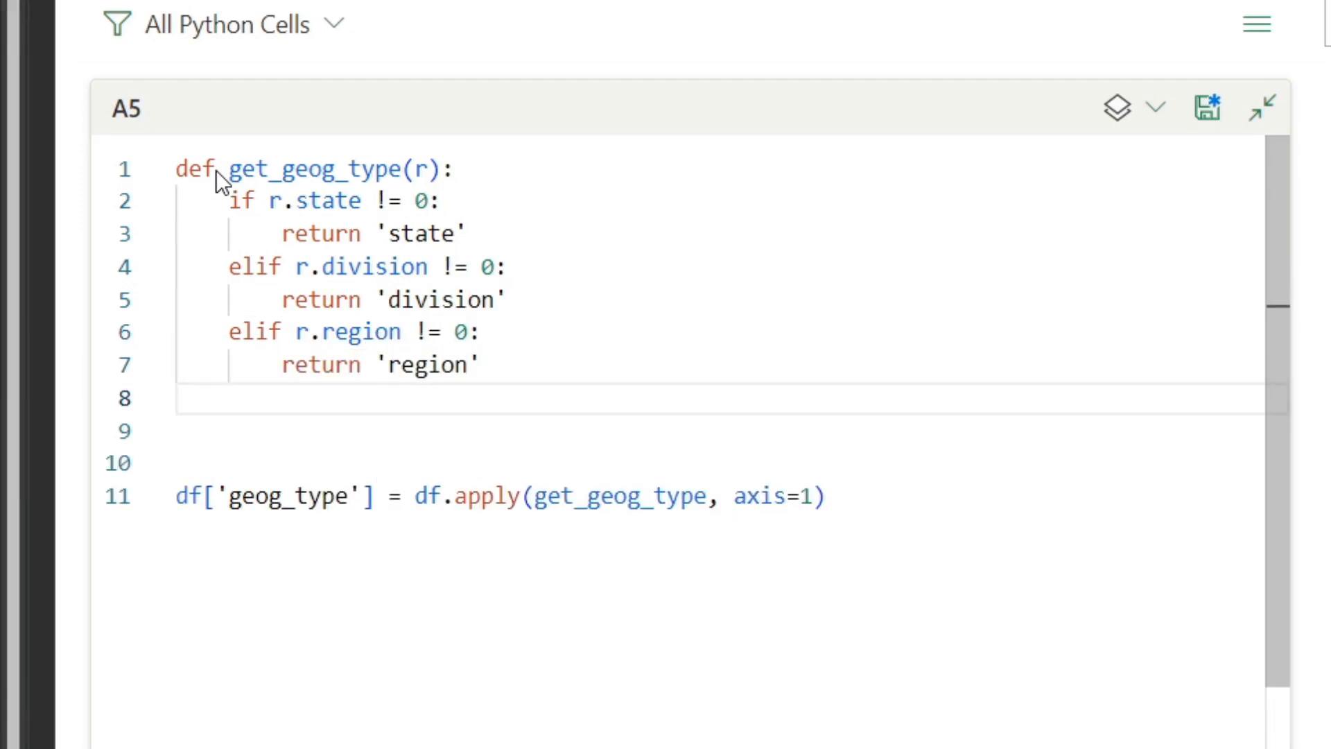
type("else:")
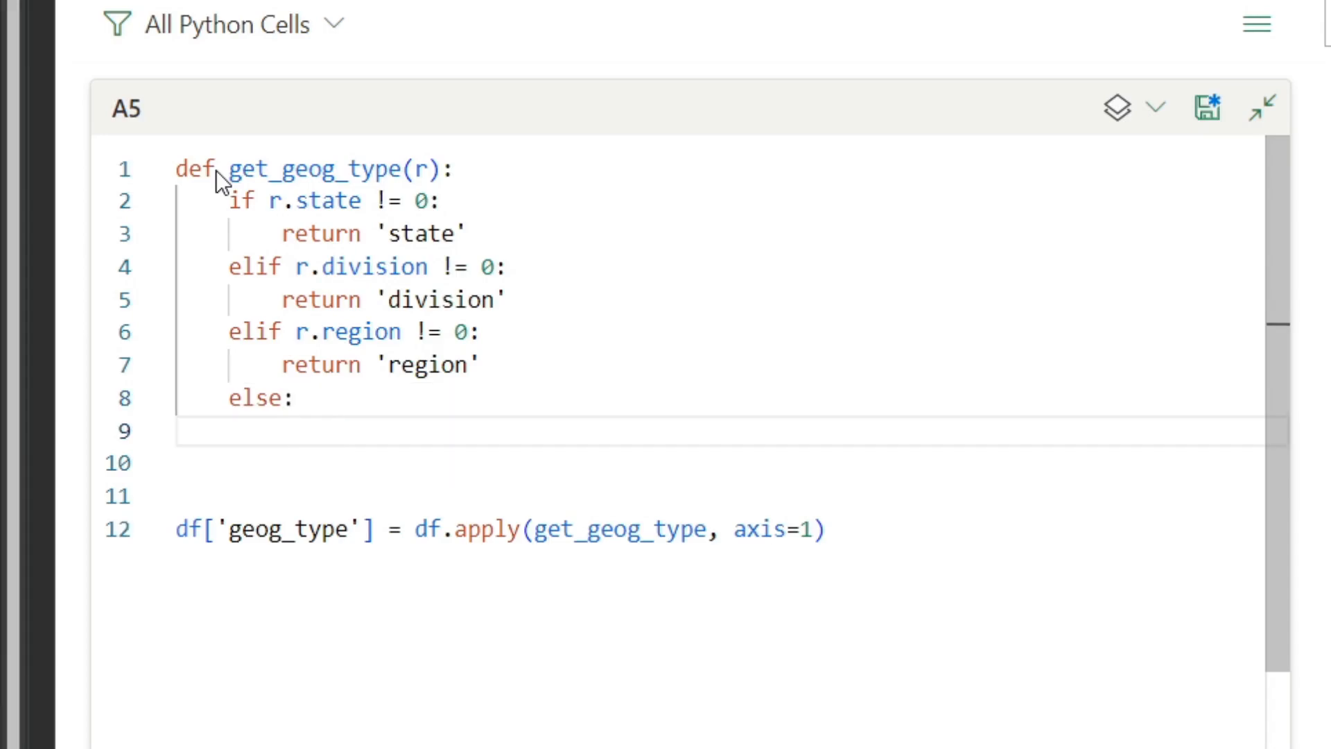
type("return 'country'")
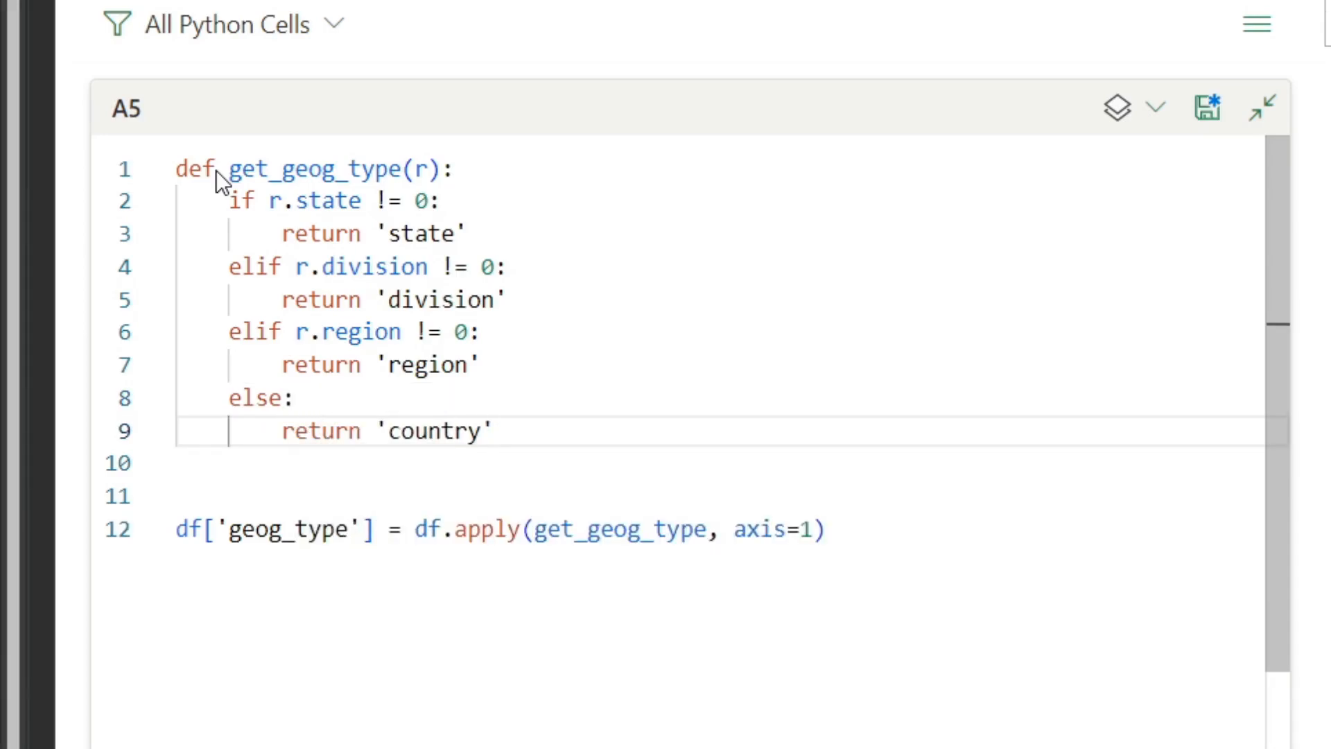
End the cell with df and run it to output the DataFrame with the geog_type column
left_click(179, 463)
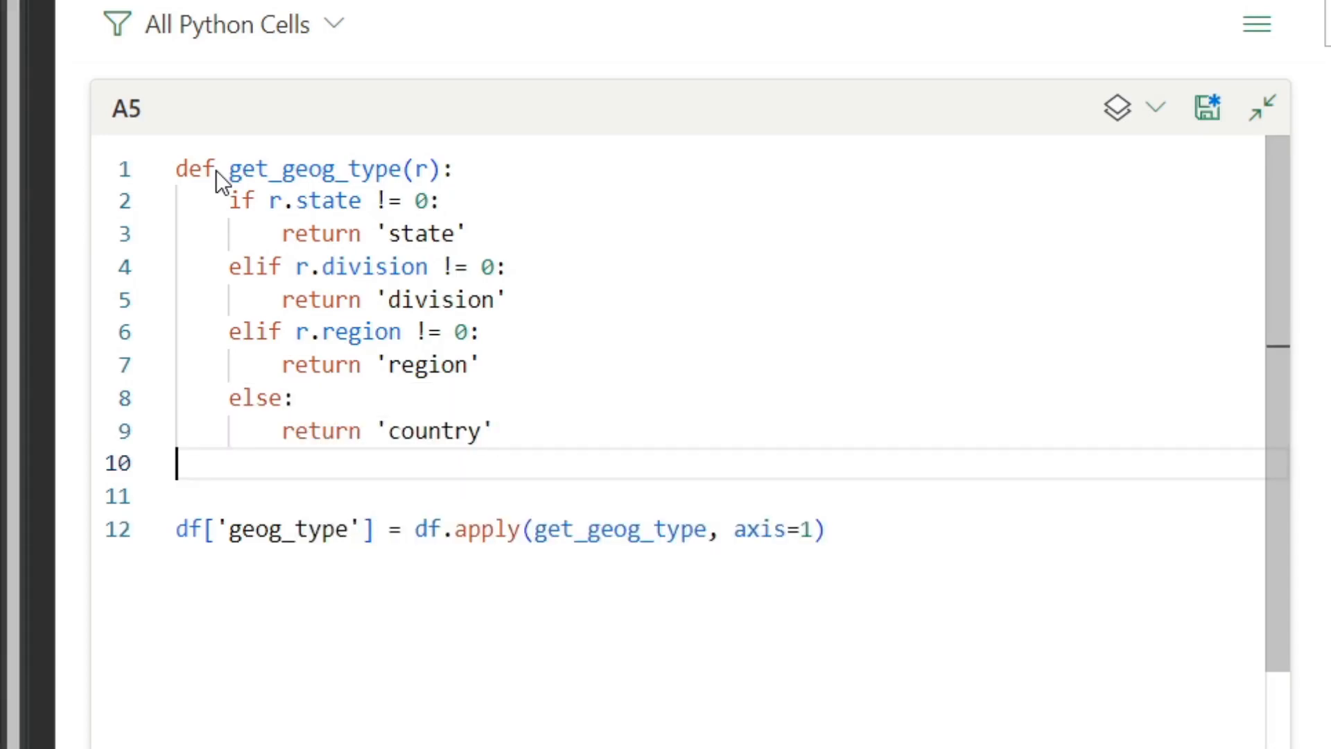
key("Backspace")
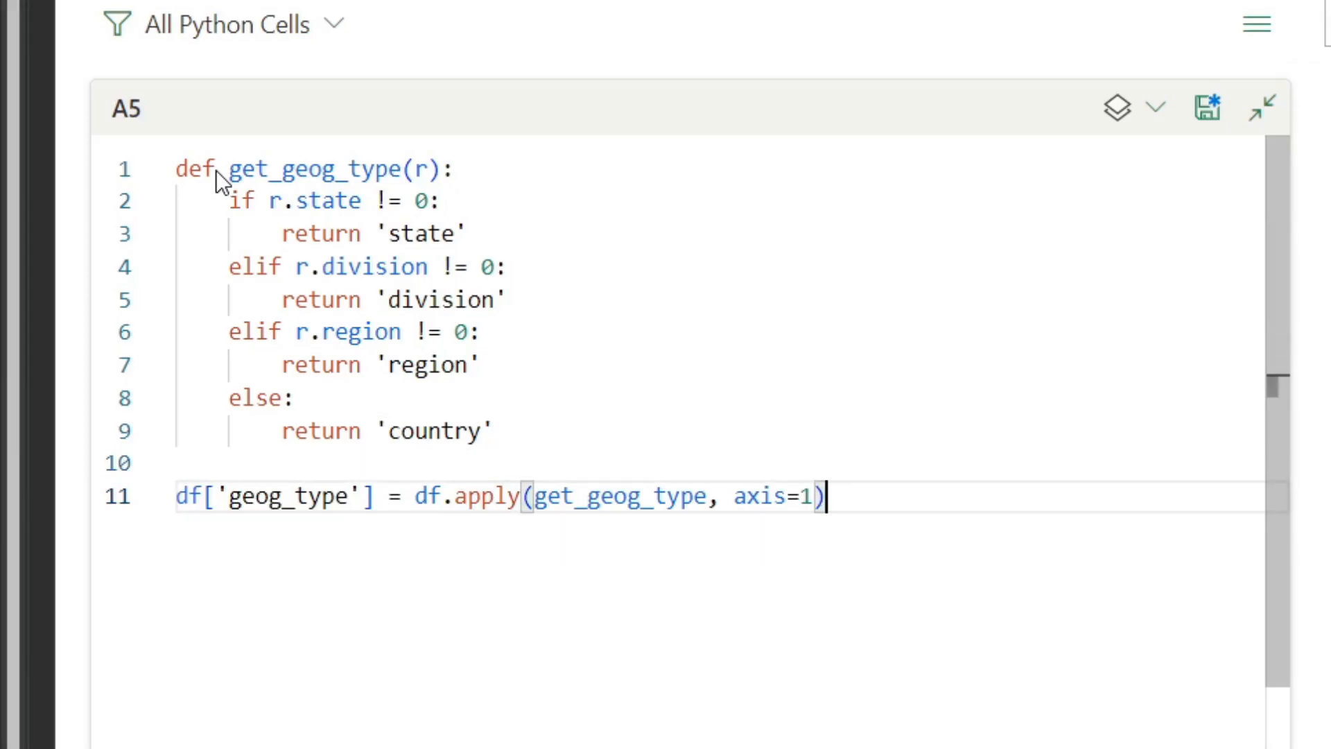
type("df")
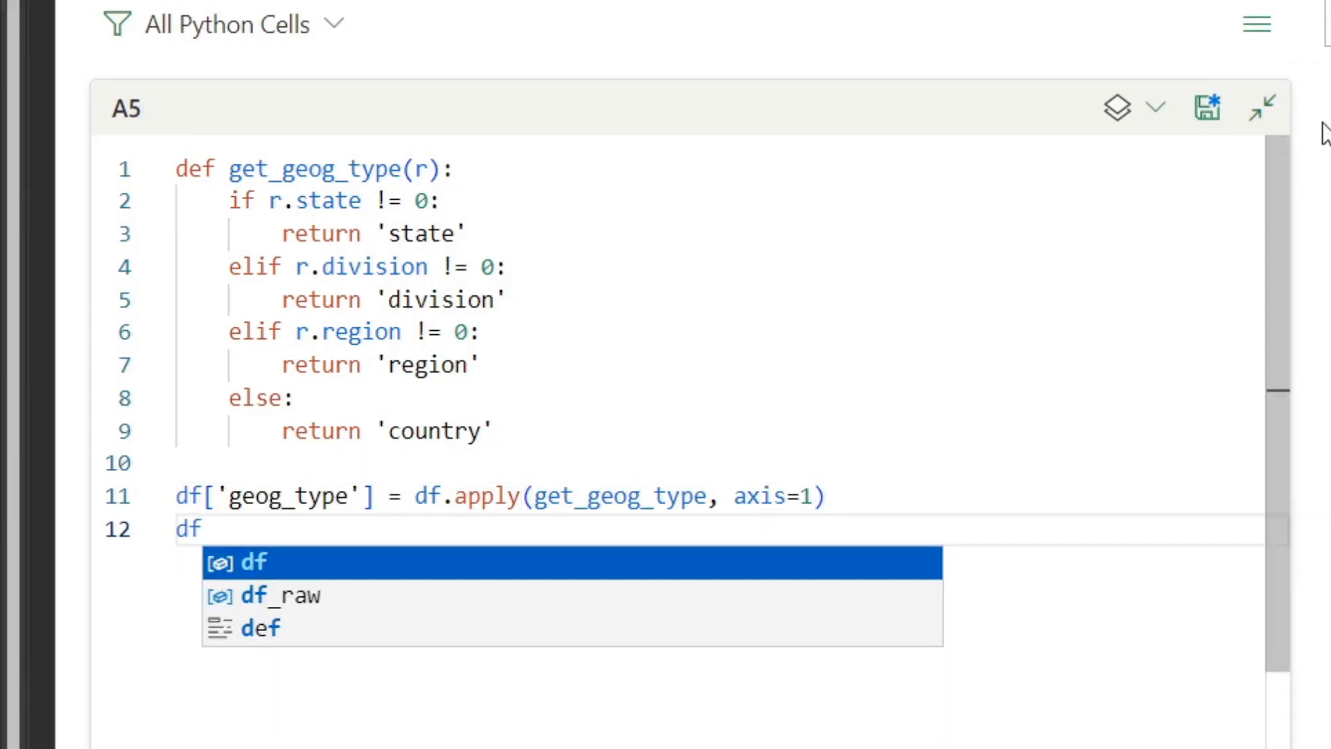
left_click(1118, 108)
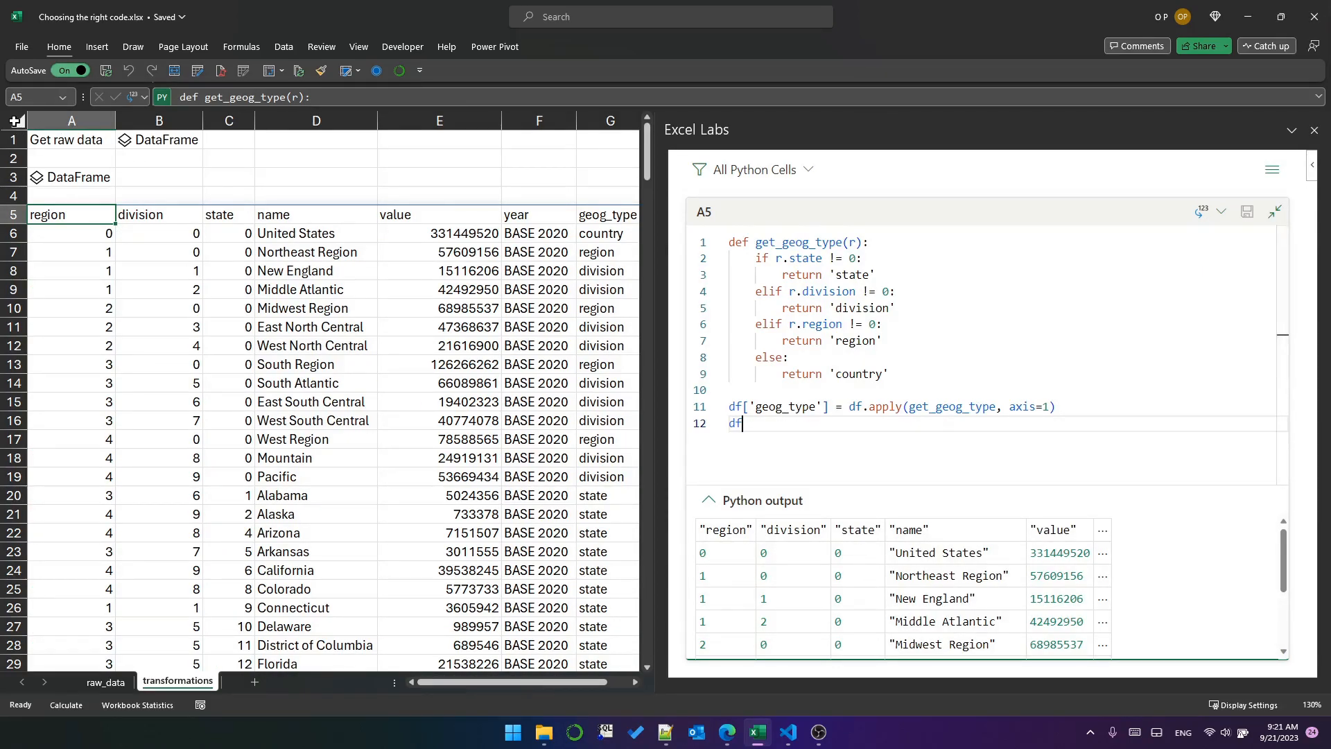
Inspect the geog_type results on the sheet, then return to editing the A5 Python code
left_click(464, 233)
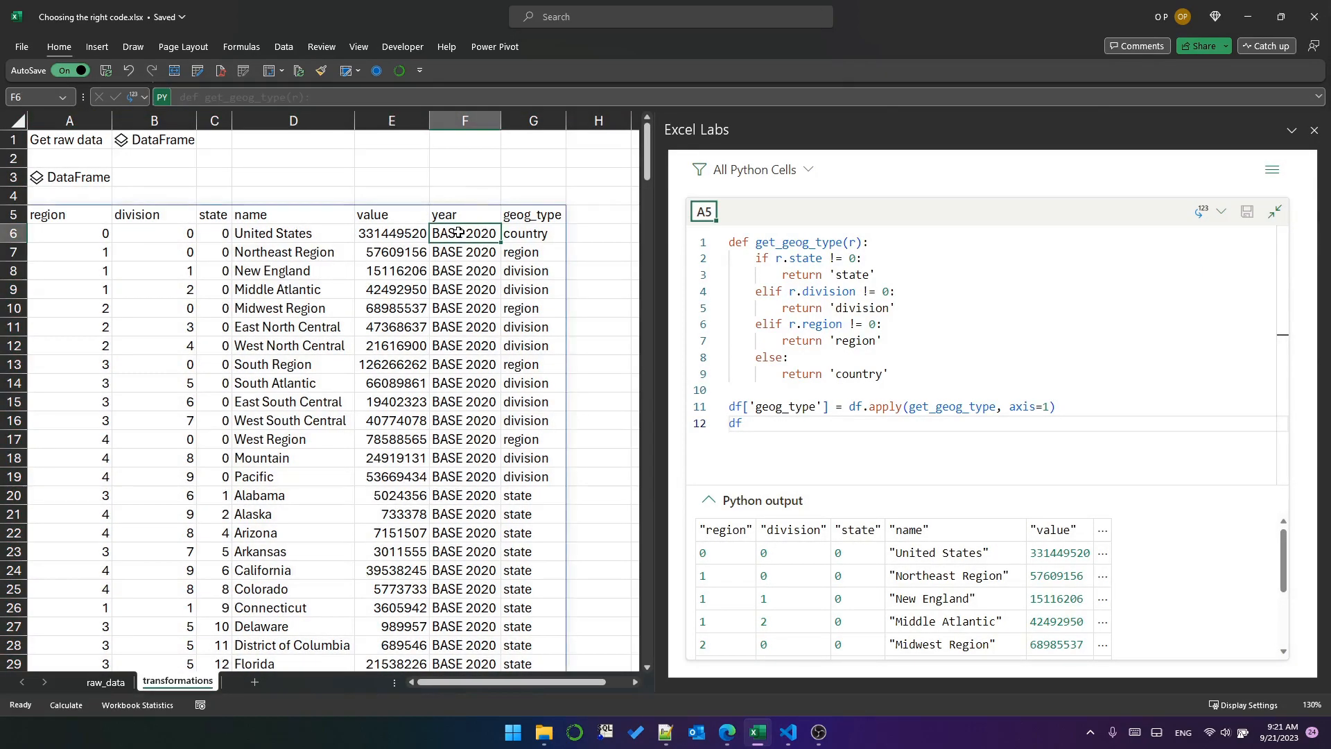
left_click(1275, 211)
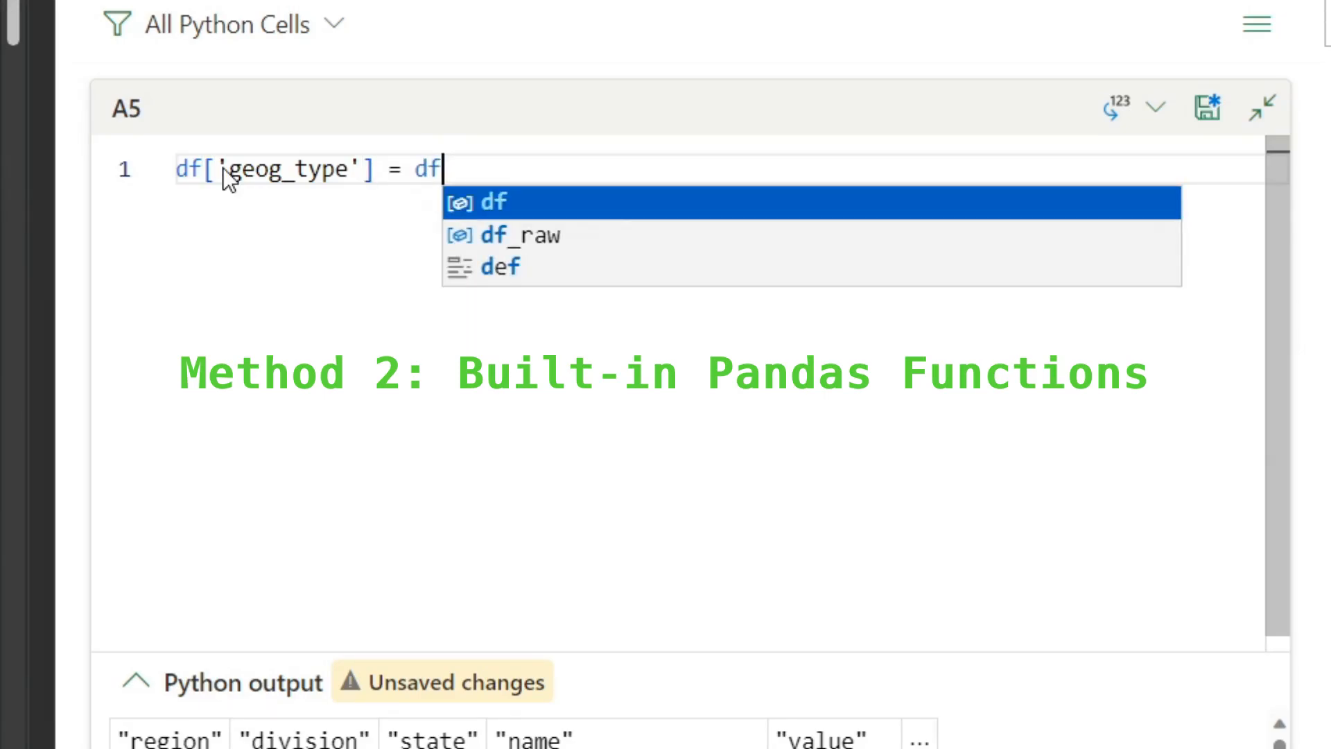
Make geog_type df[['state', 'division', 'region']].ne(0).idxmax(axis=1)
type("[['state', 'division', 'region")
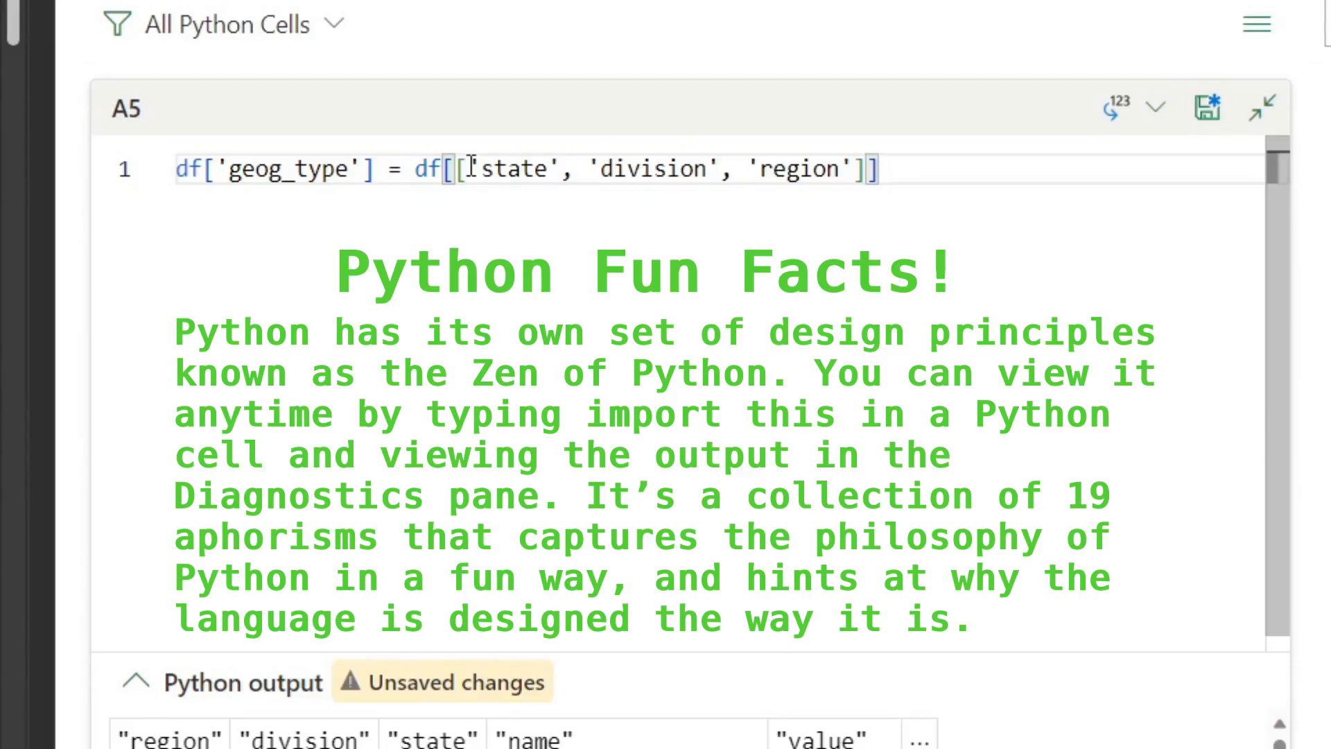
type(".ne(0)")
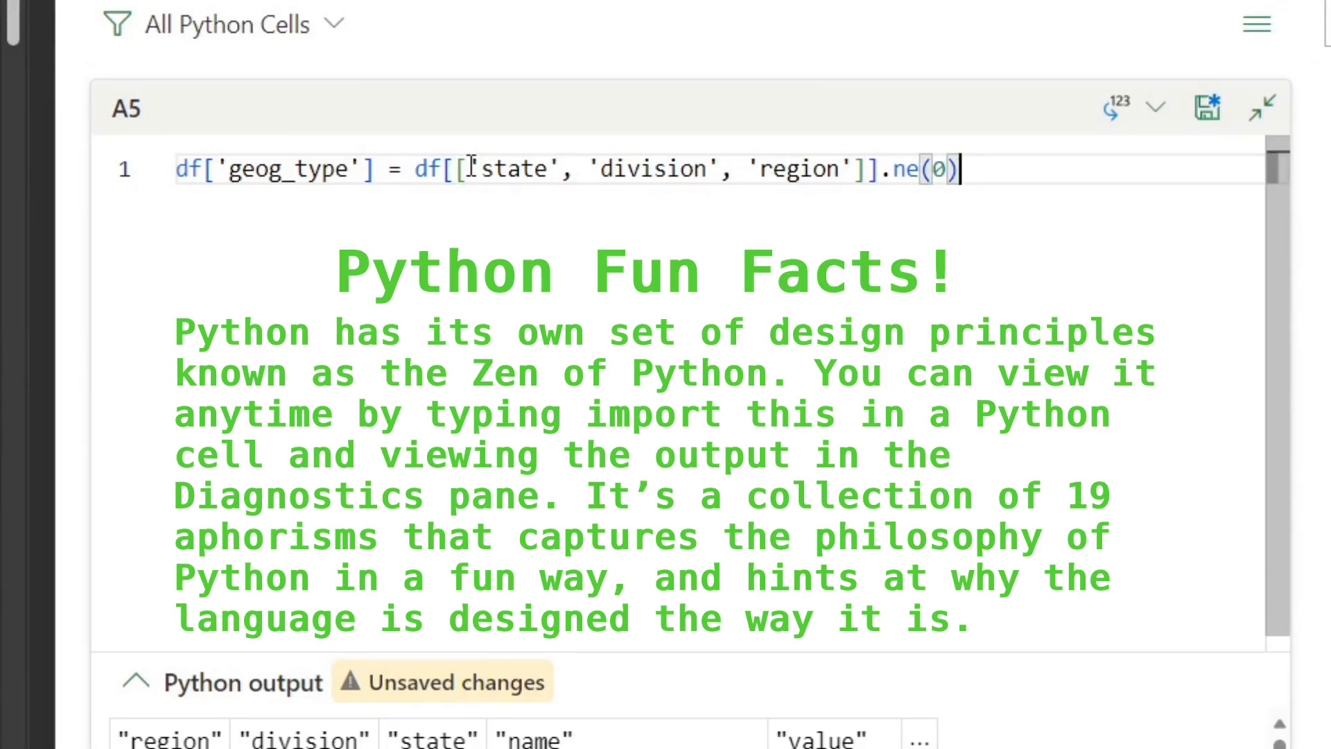
type(".idxmax(")
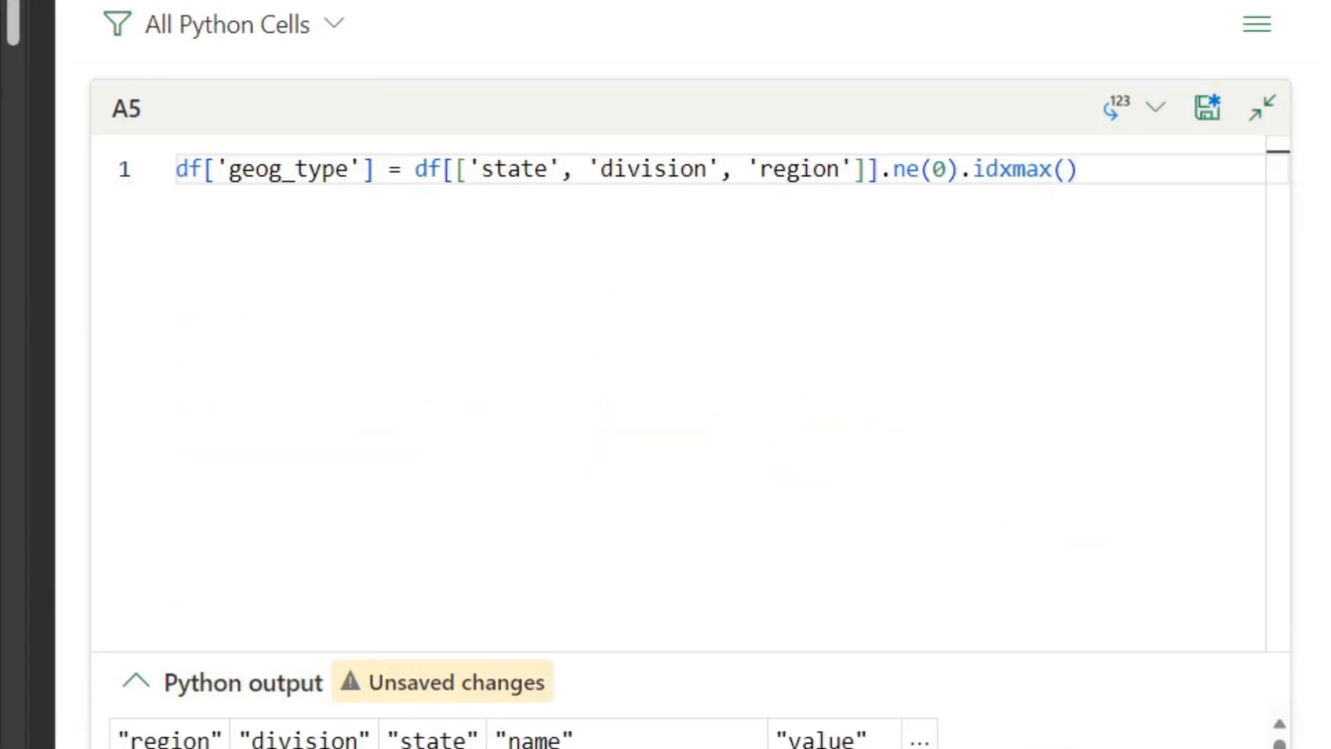
left_click(1063, 169)
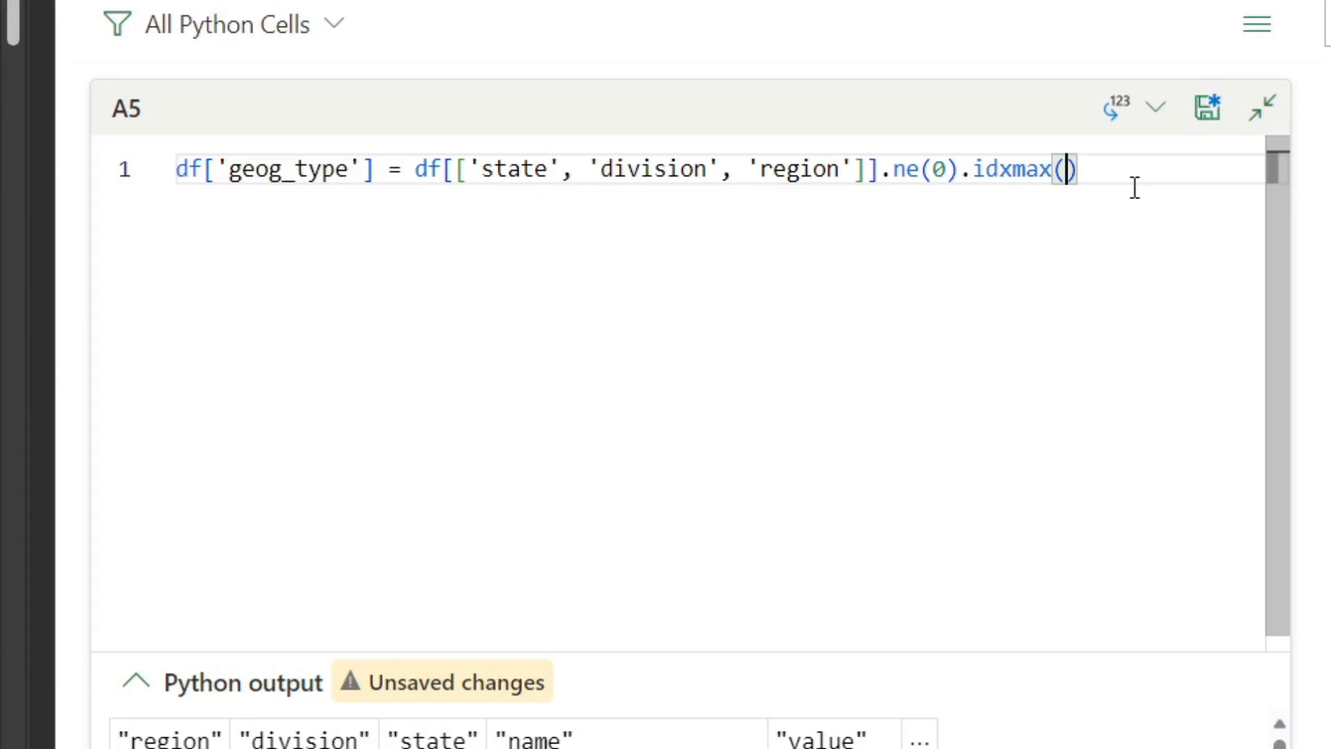
key("Right")
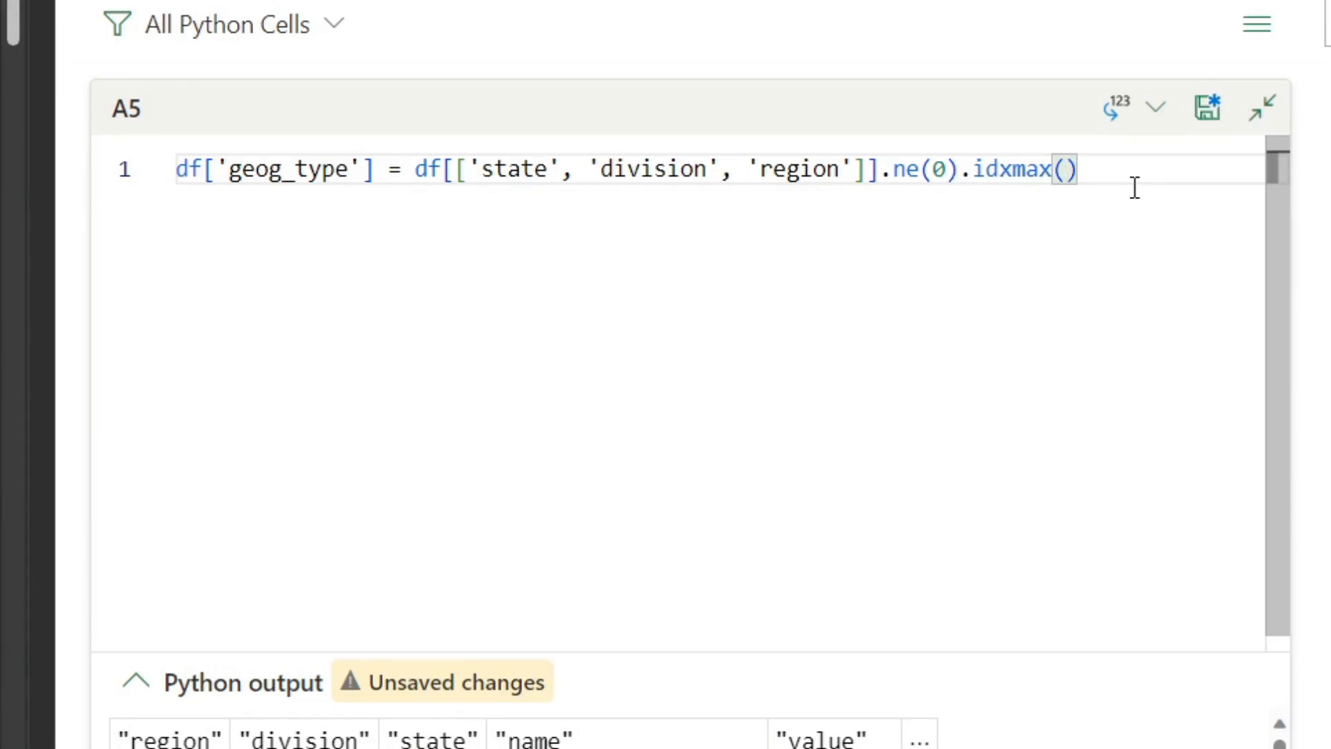
type("axis=1")
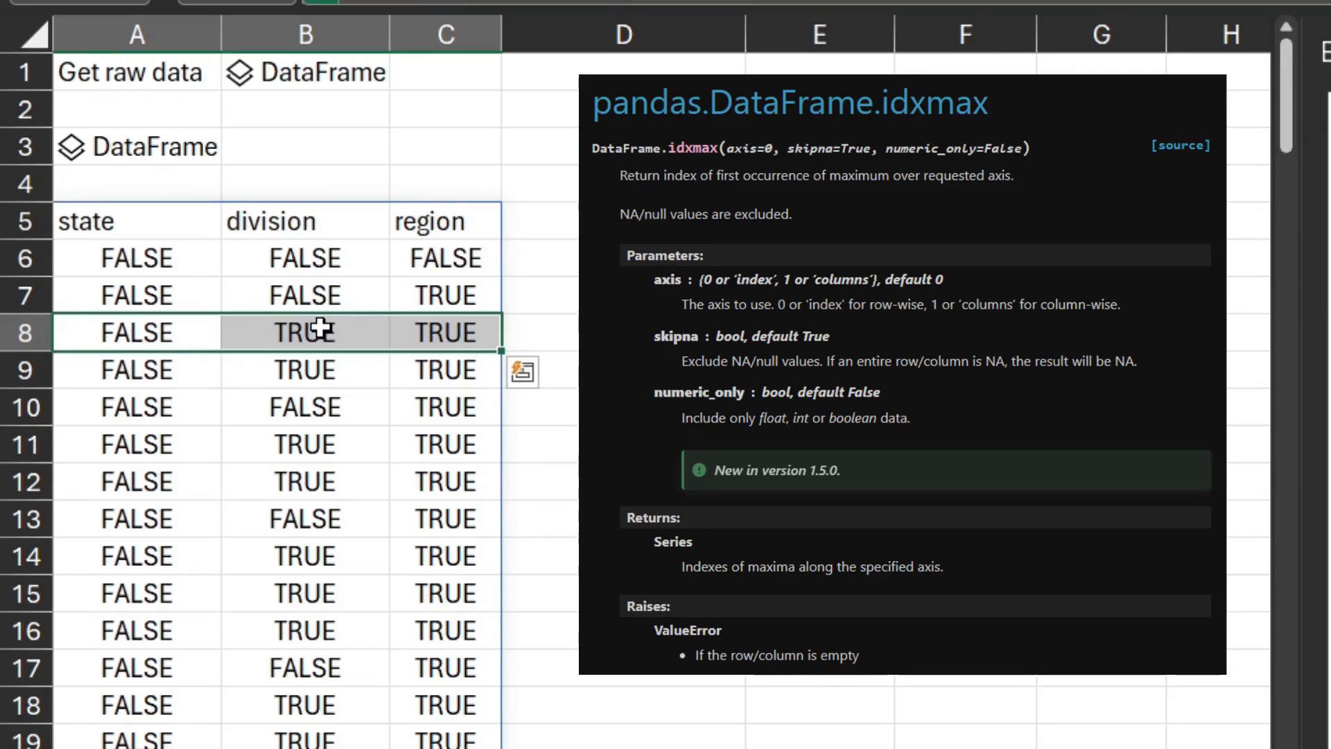
Inspect rows of the TRUE/FALSE nonzero flags for state, division and region
left_click(136, 331)
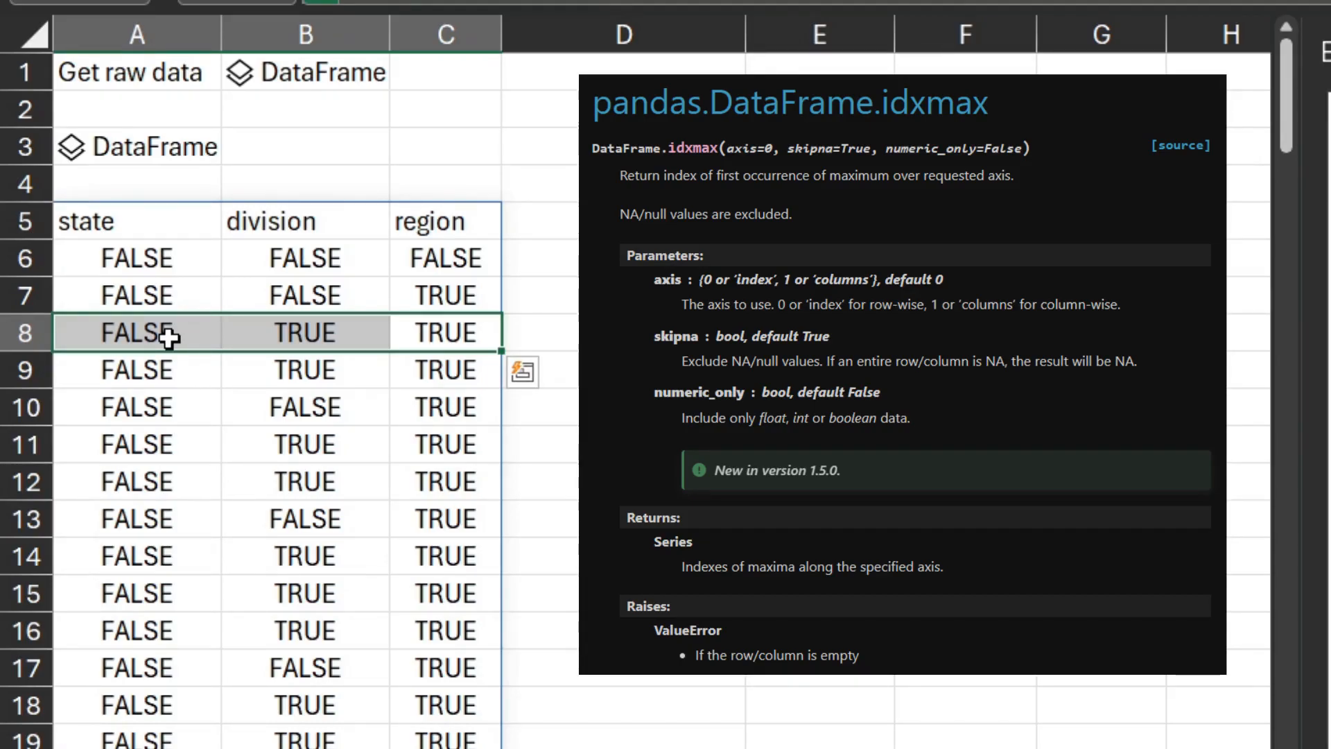
mouse_move(359, 328)
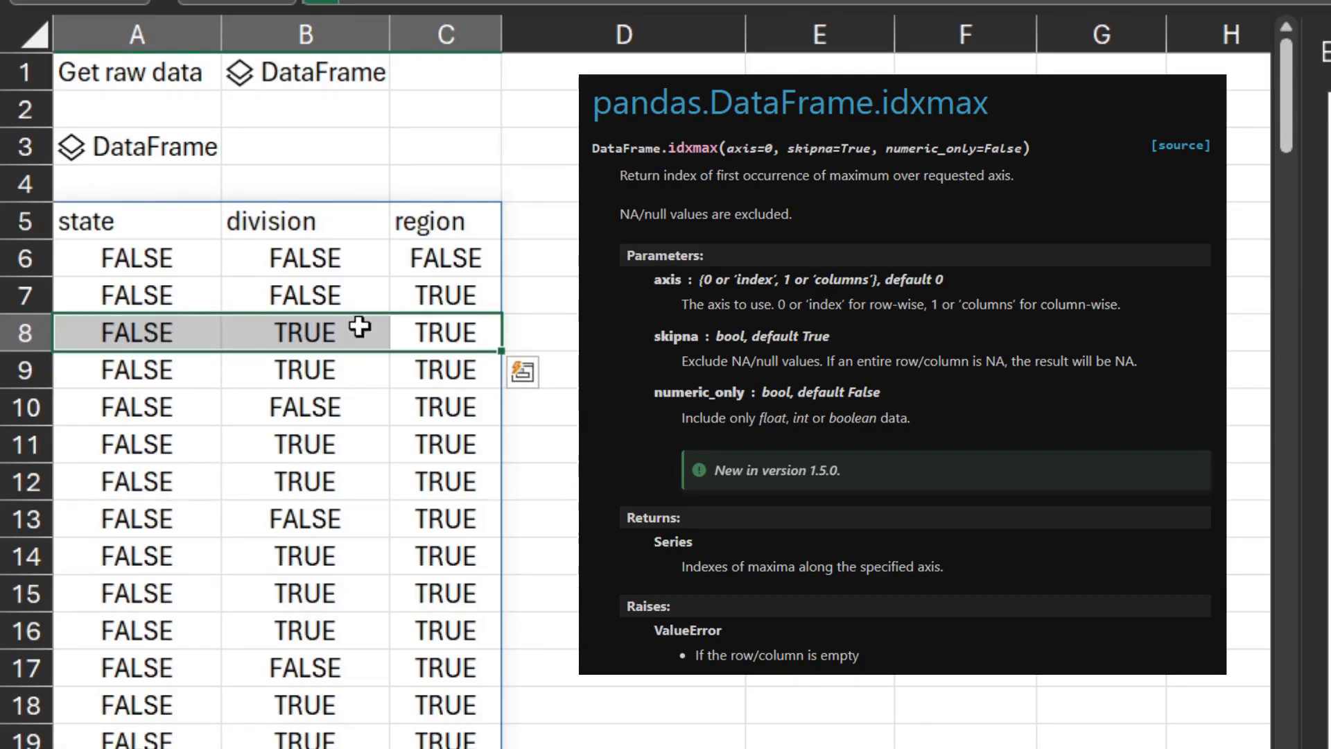
mouse_move(305, 332)
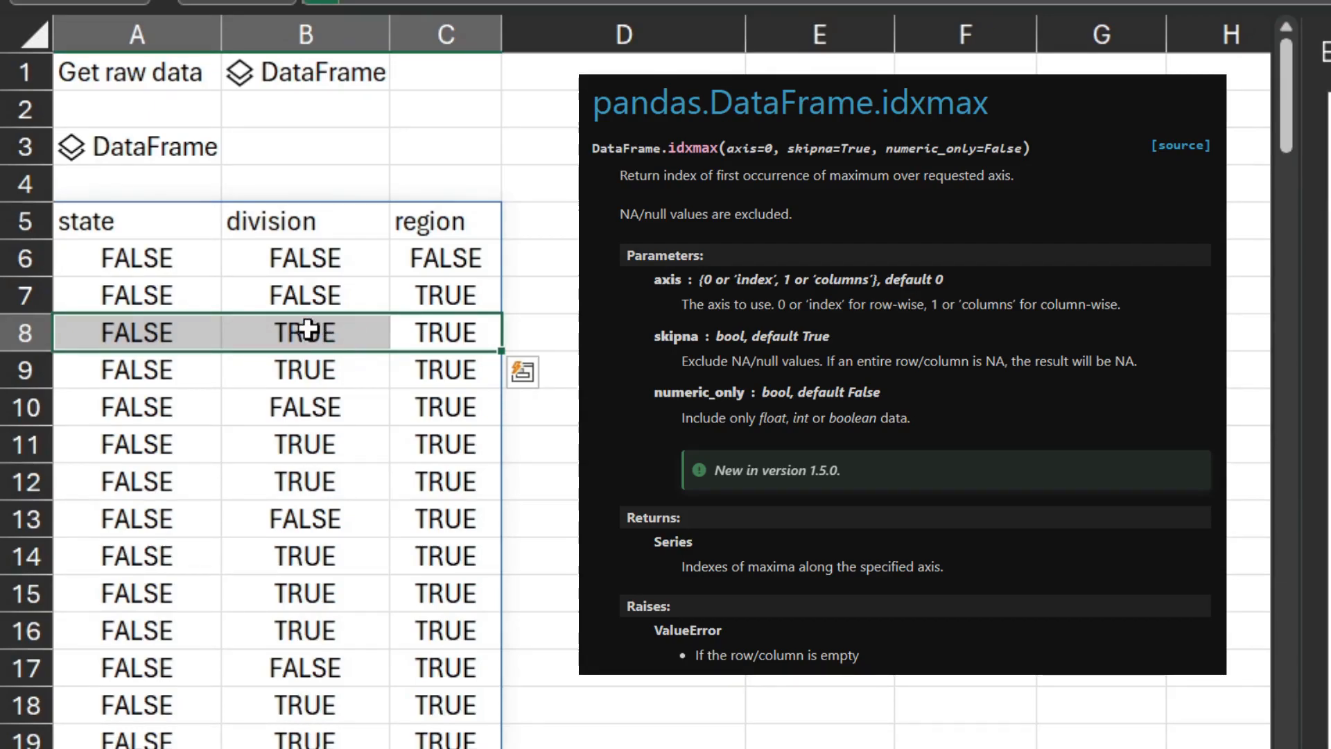
left_click(304, 331)
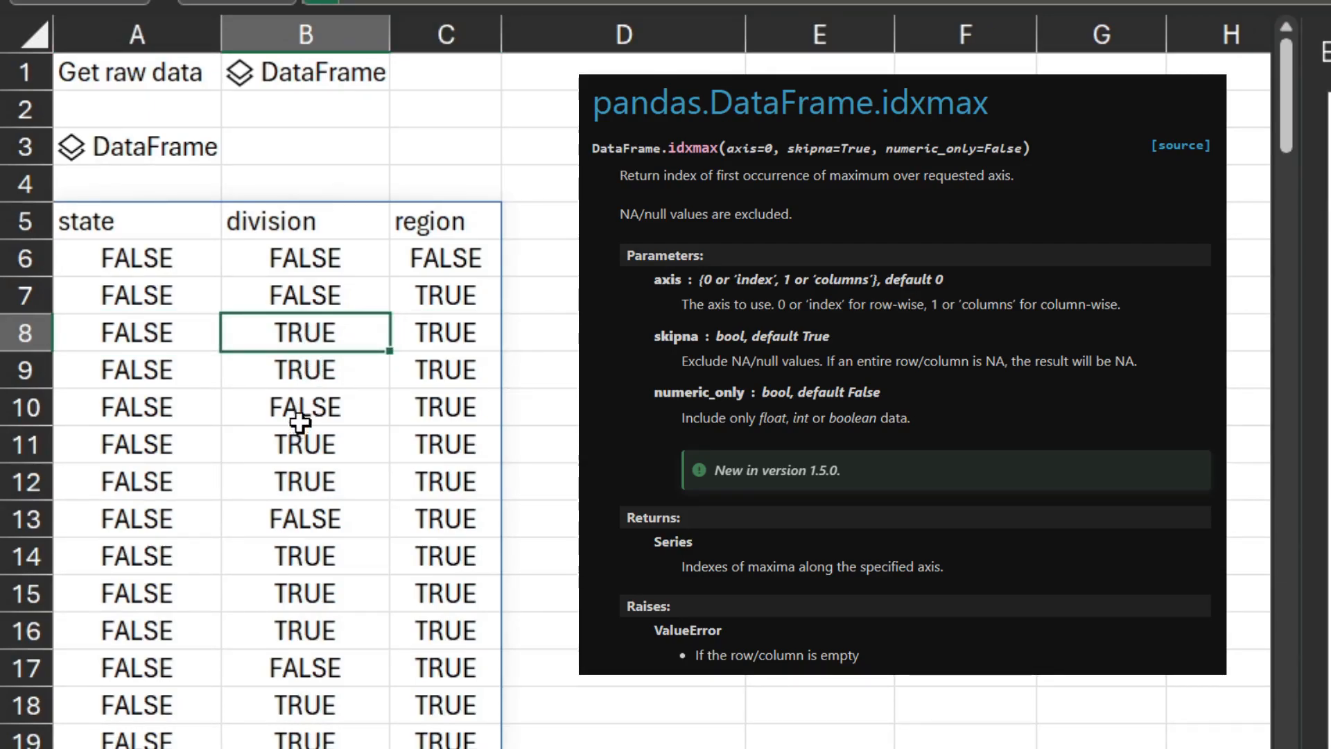
mouse_move(305, 331)
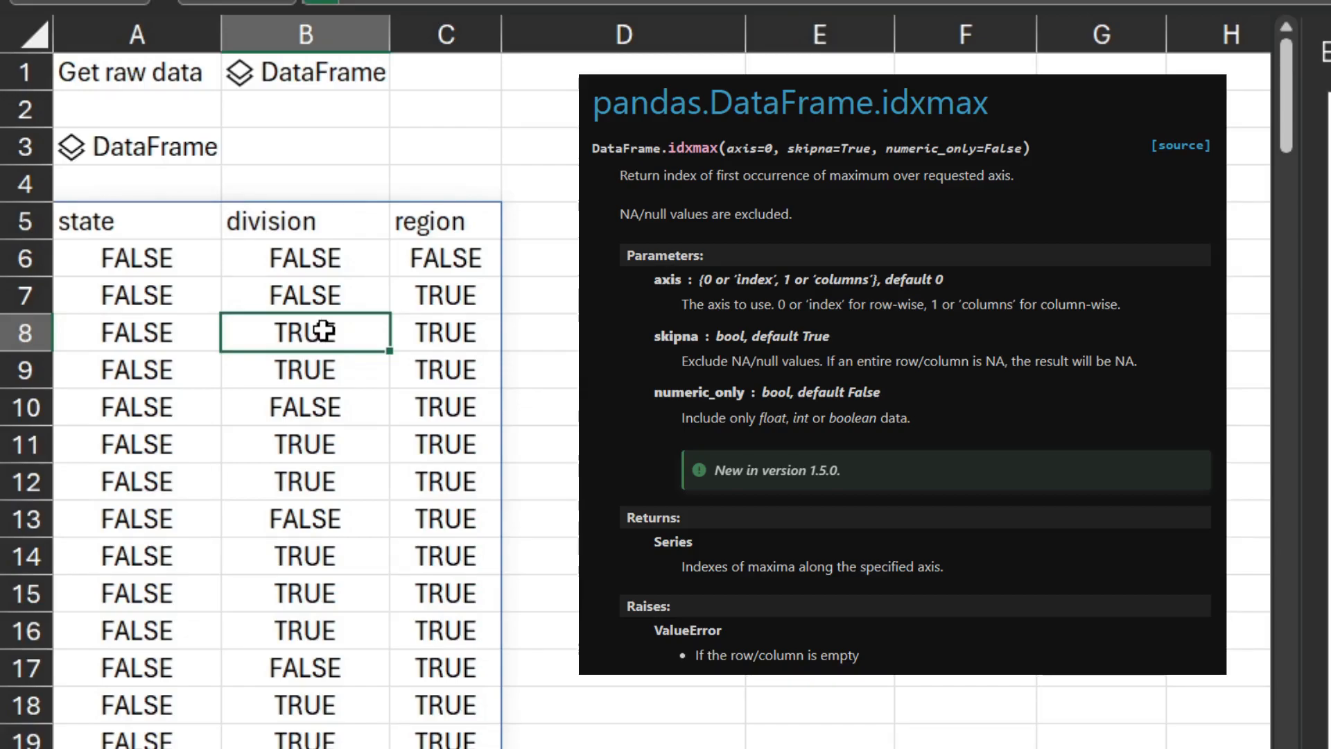
mouse_move(293, 219)
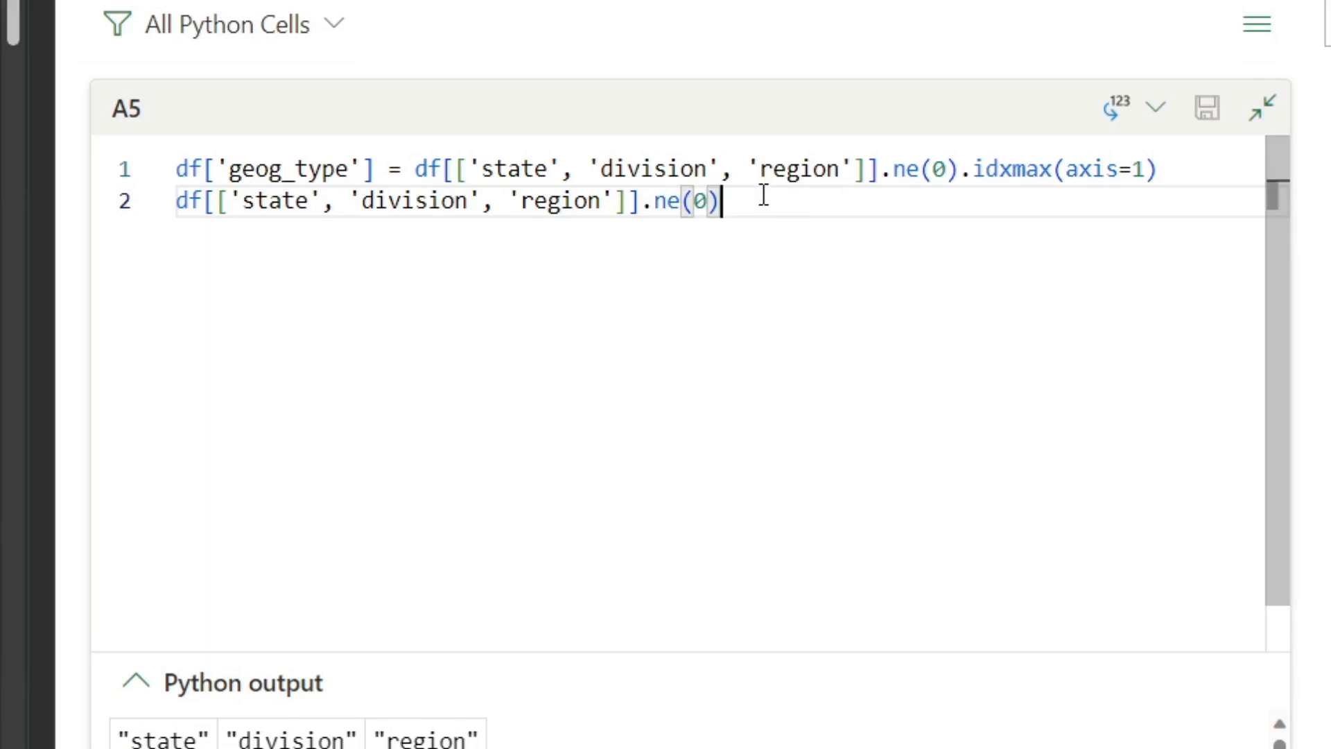
mouse_move(1061, 266)
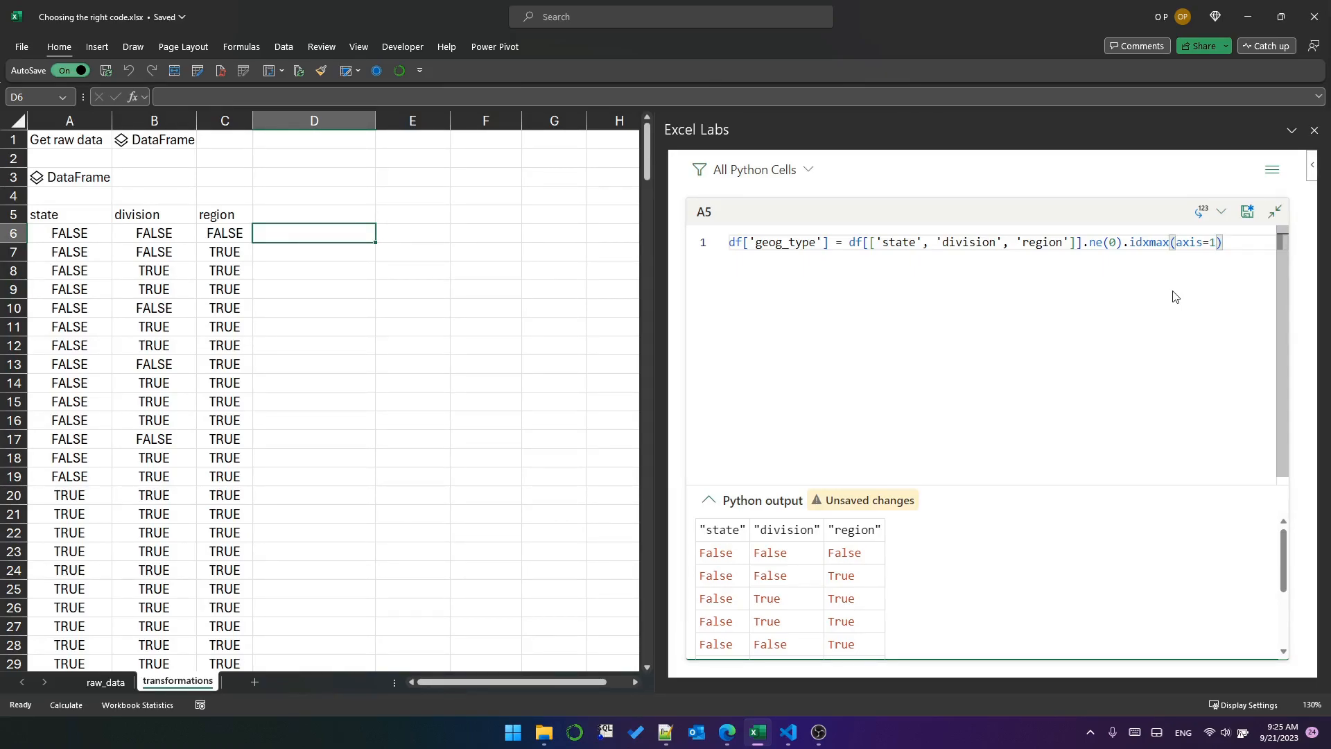
Add a second line df[...].assign(country=1) to output an always-true country flag column
left_click(69, 233)
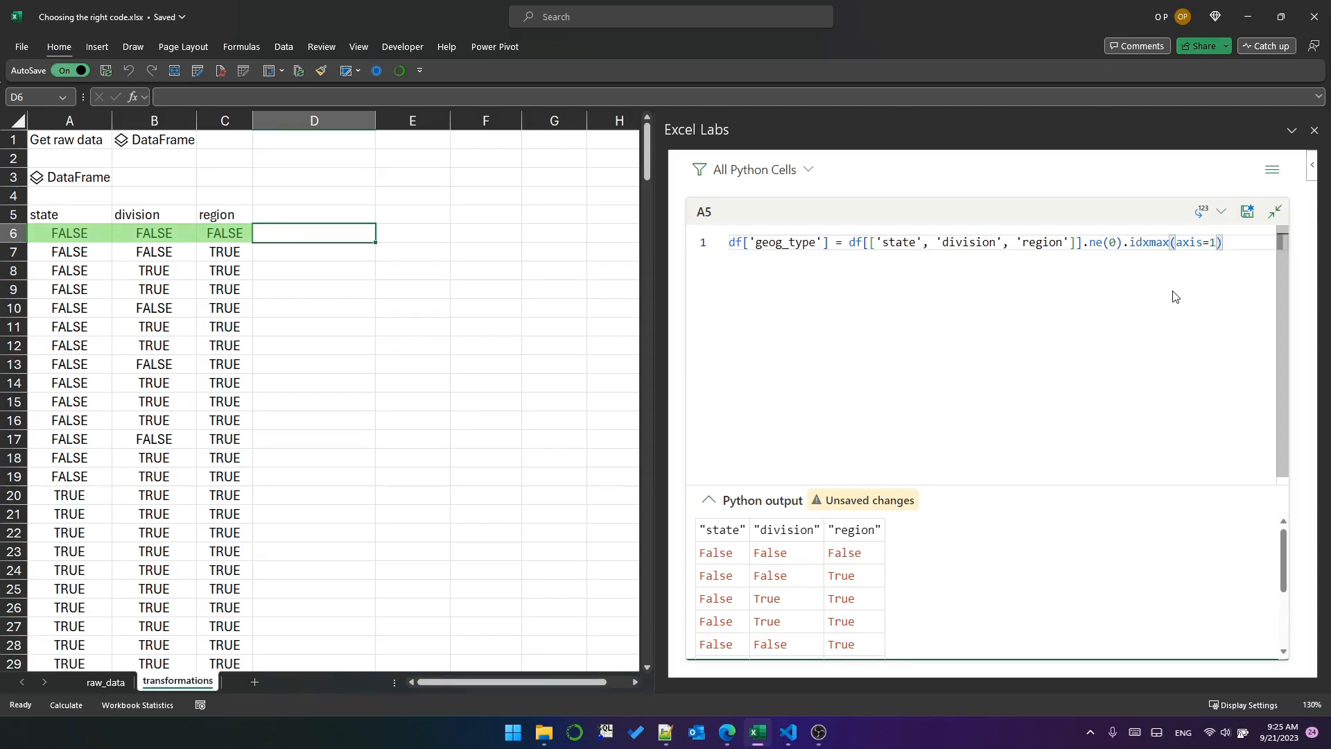
key("Return")
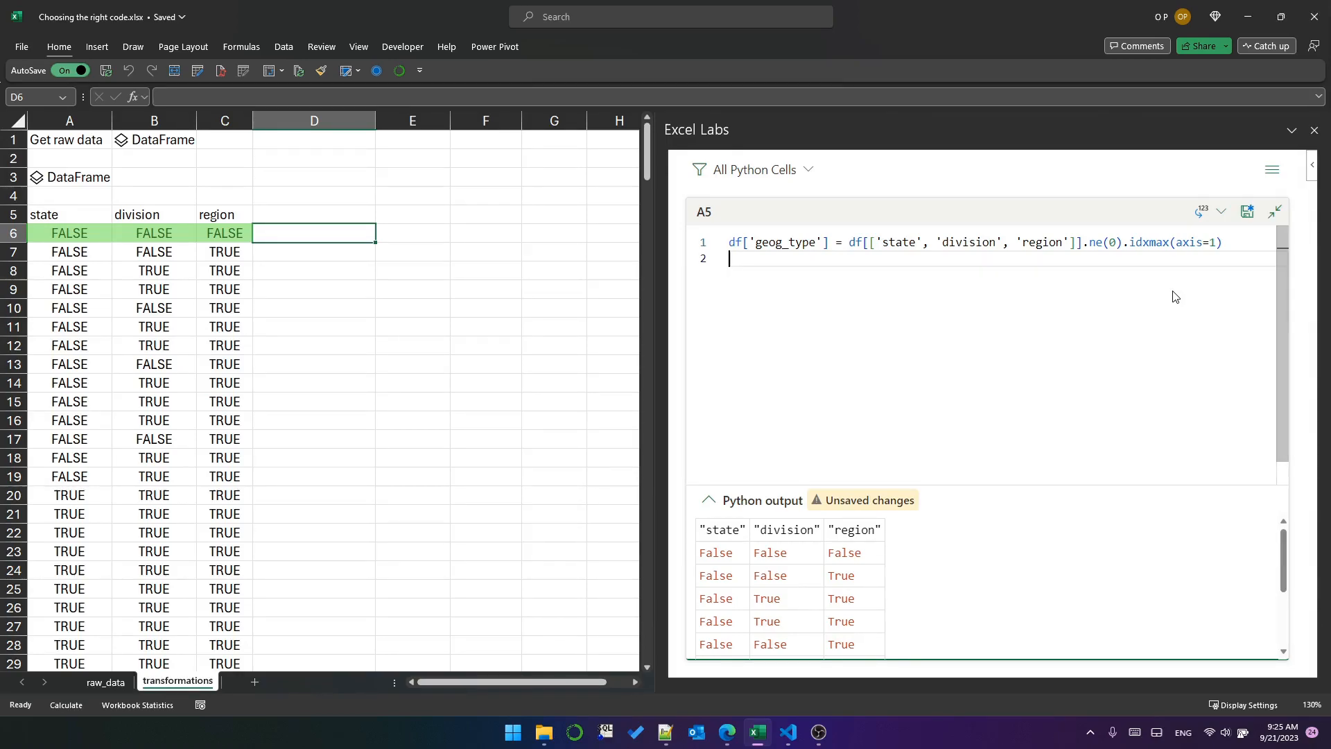
type("df[['state', 'division', 'region")
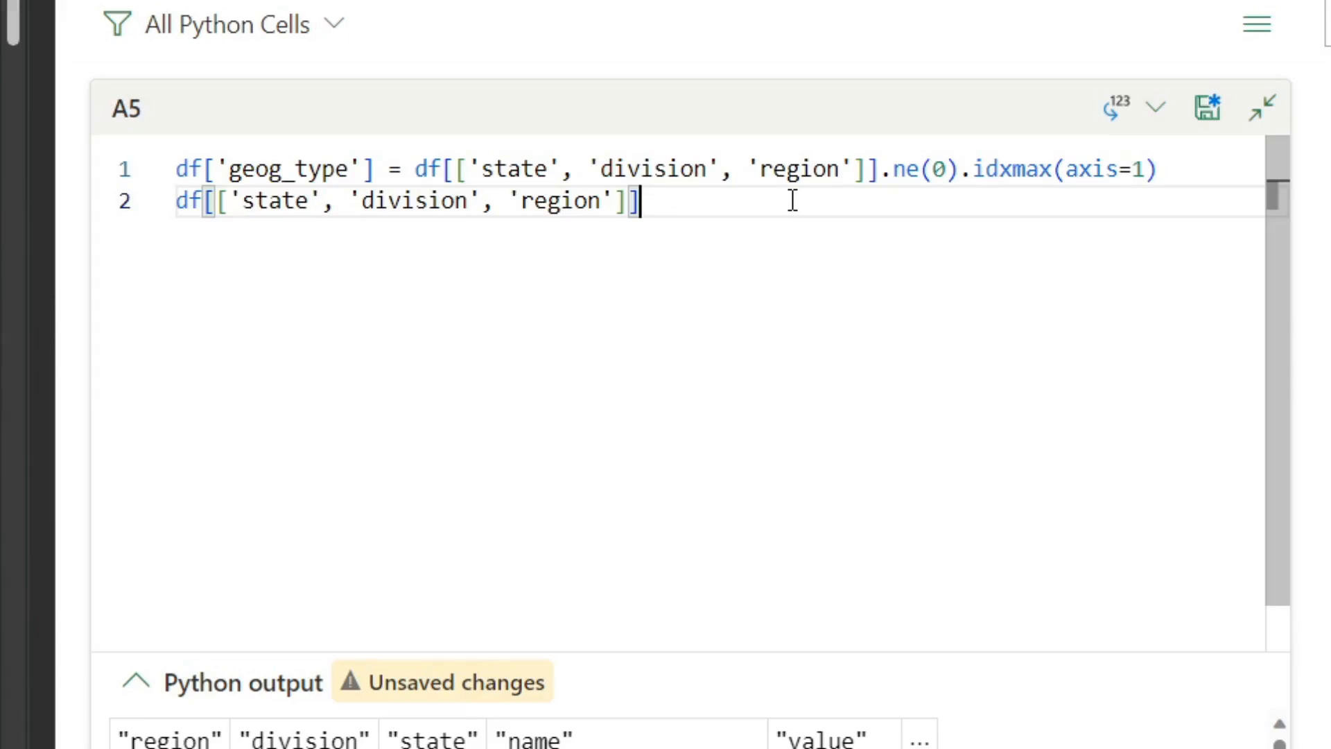
type(".assi")
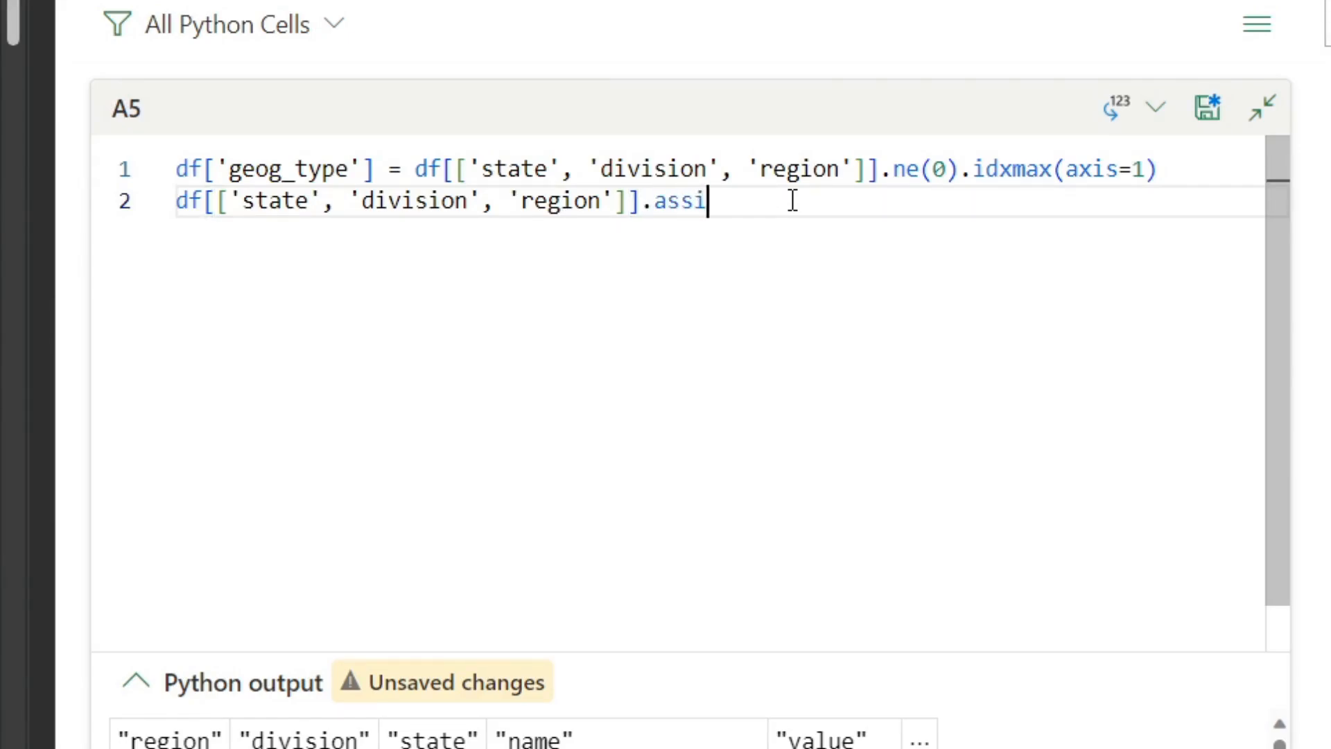
type("gn(country=1).ne(0")
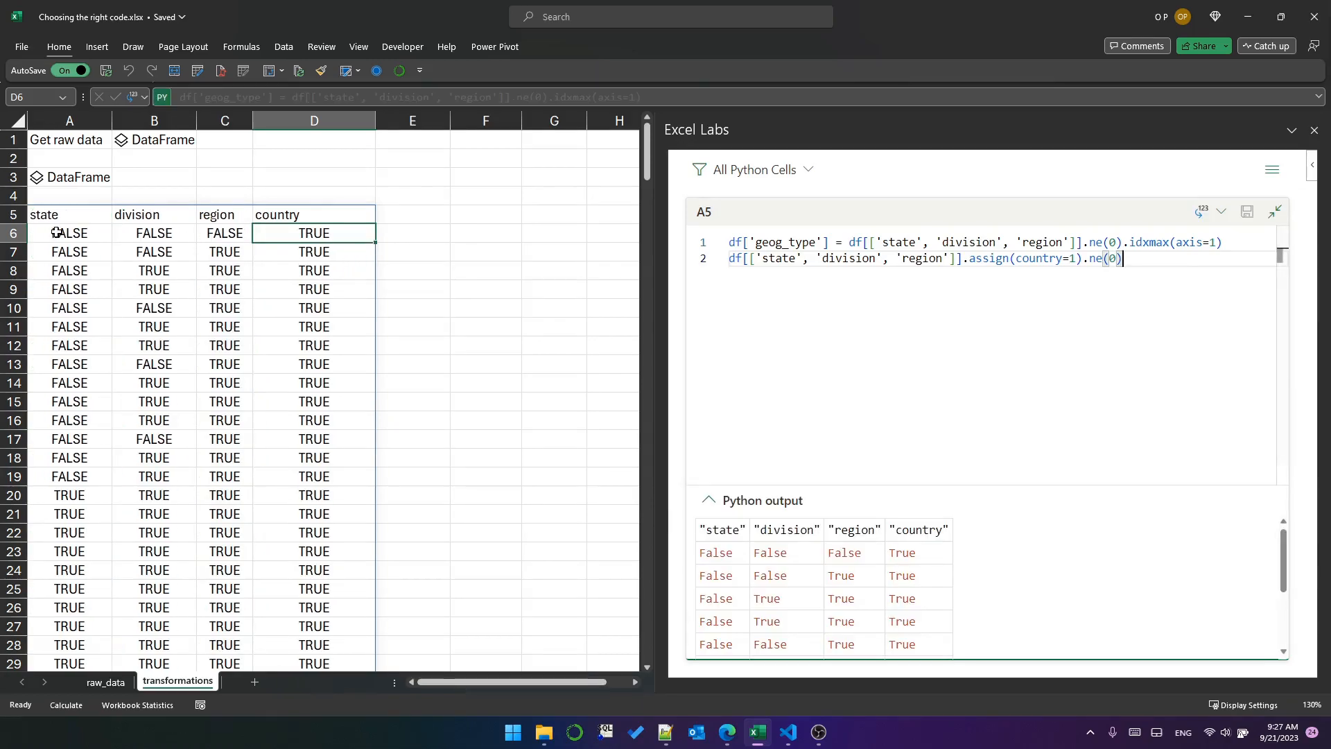
Insert .assign(country=1) into the idxmax line, output df, and check the geog_type labels
type(".assign(country=1).")
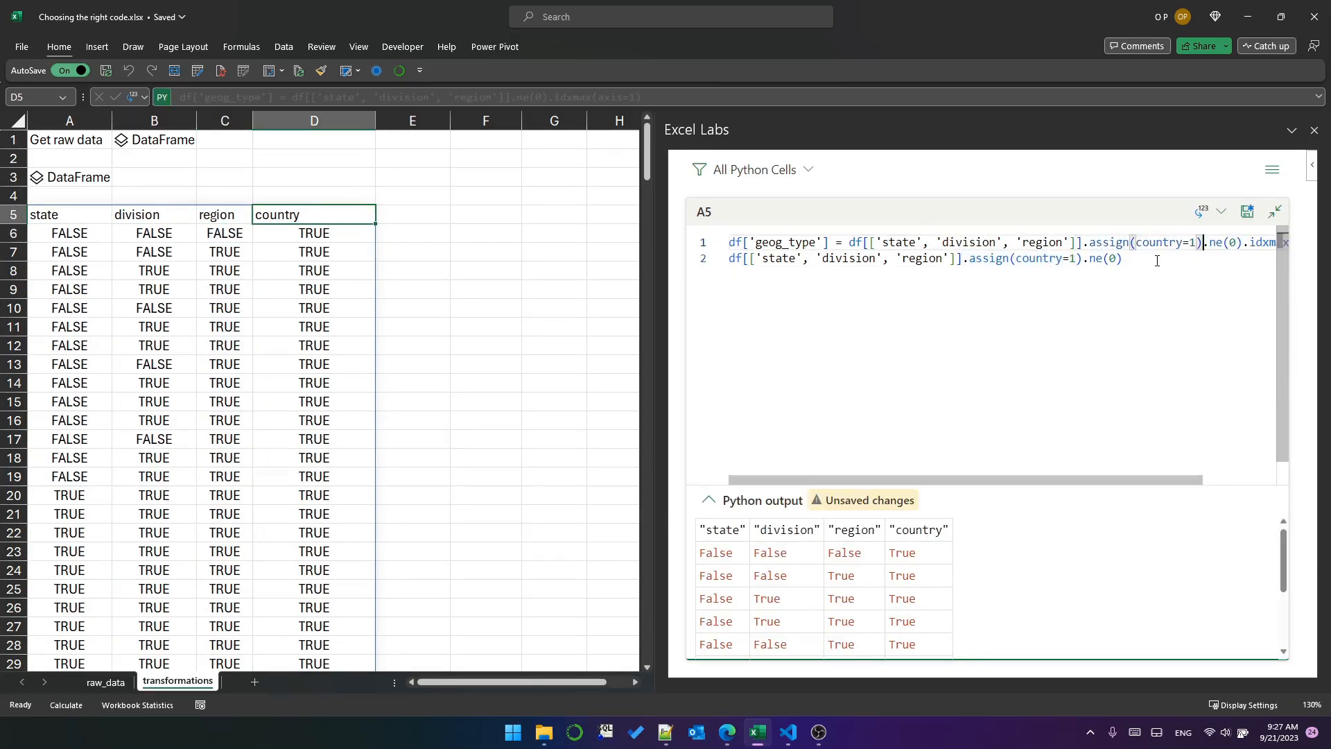
type("df")
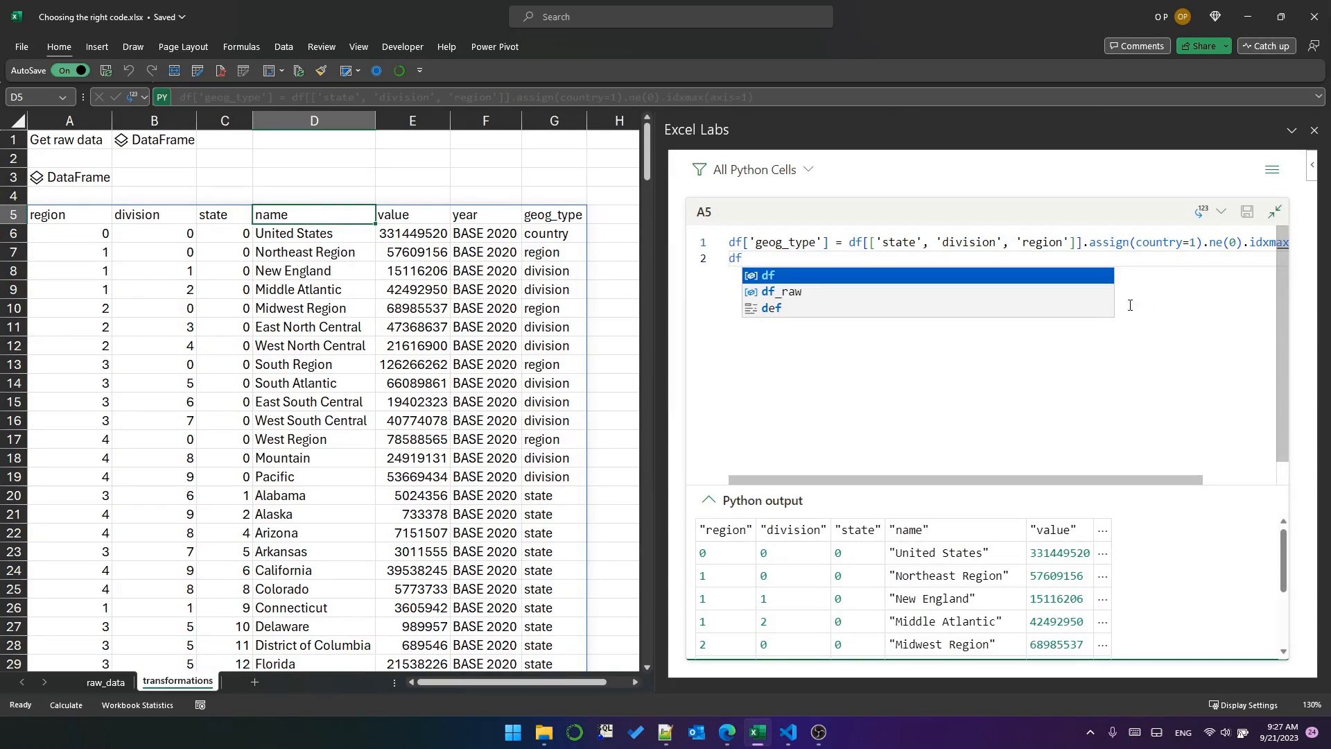
left_click(553, 233)
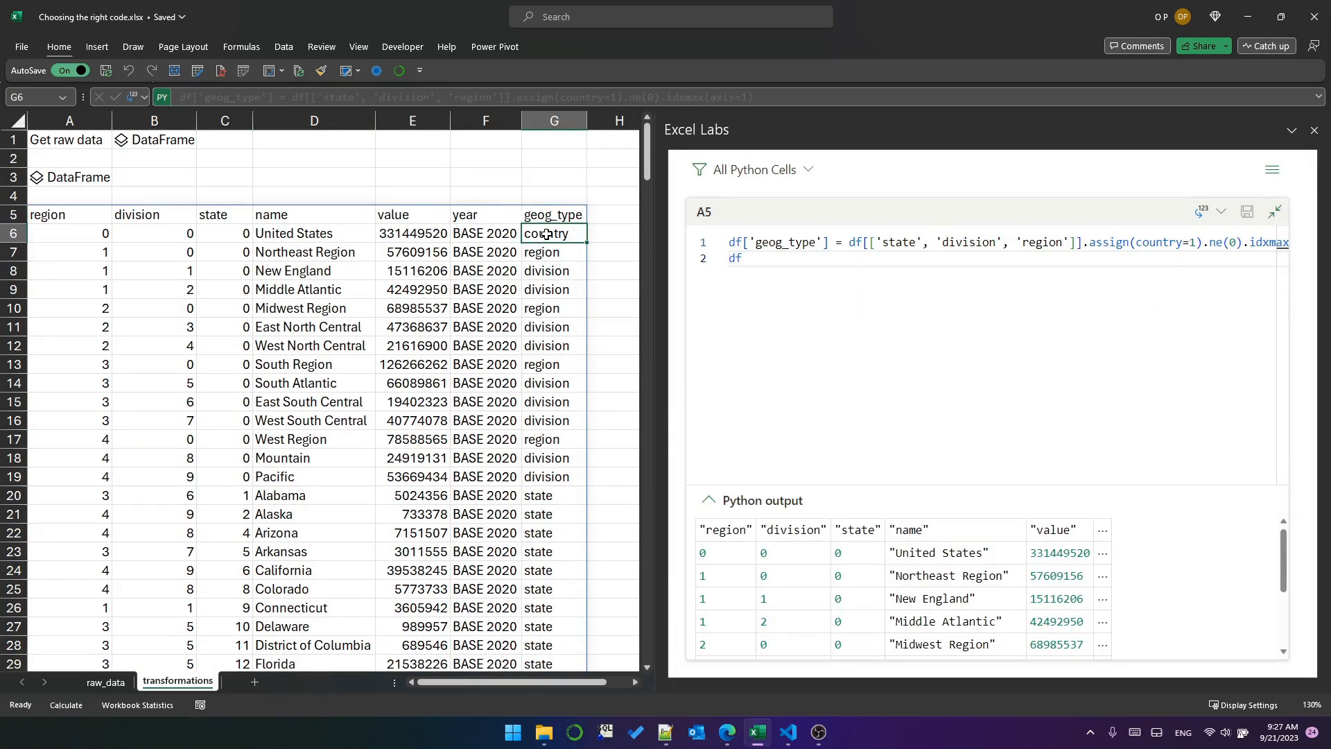
left_click(553, 251)
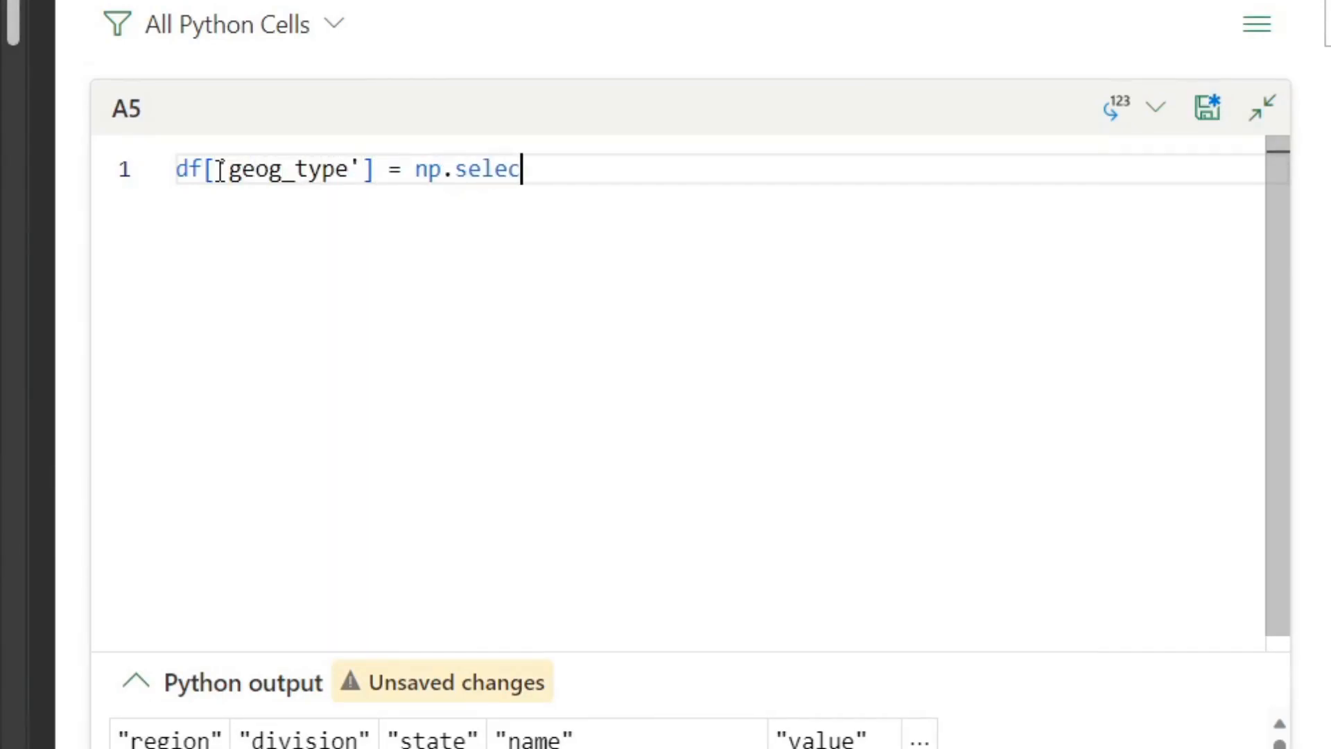
Draft np.select(conditions, choices) and a conditions list of df.state != 0 through df.region != 0
type("t(conditions,")
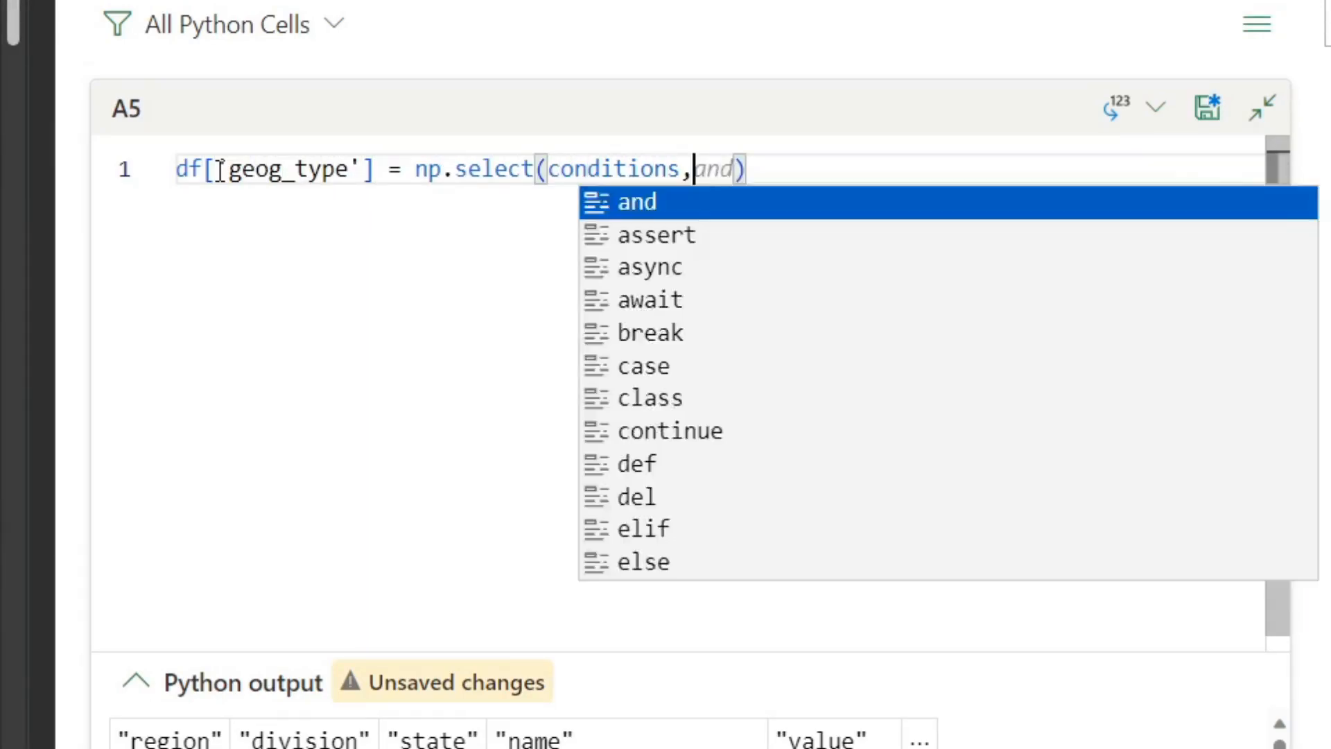
type("choices,")
type("conditions = [")
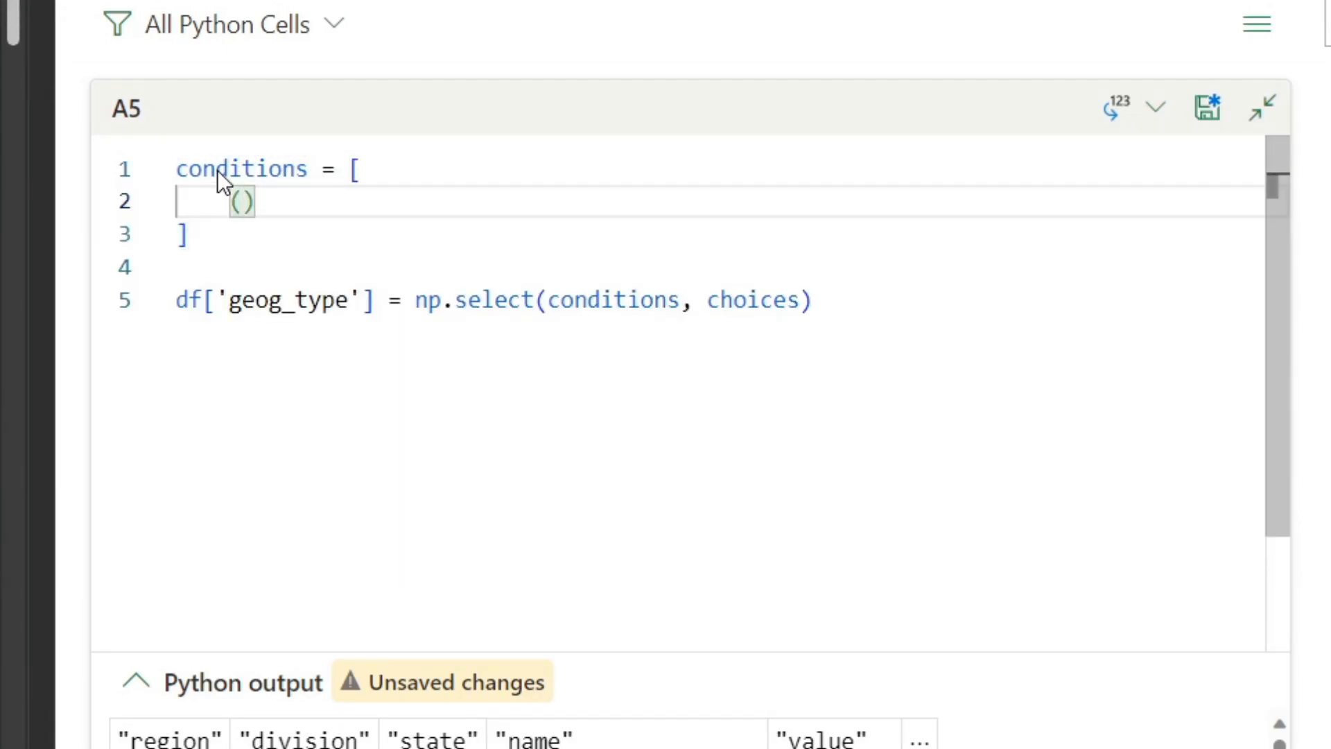
type("df.state != 0")
type("(df.division != 0),and")
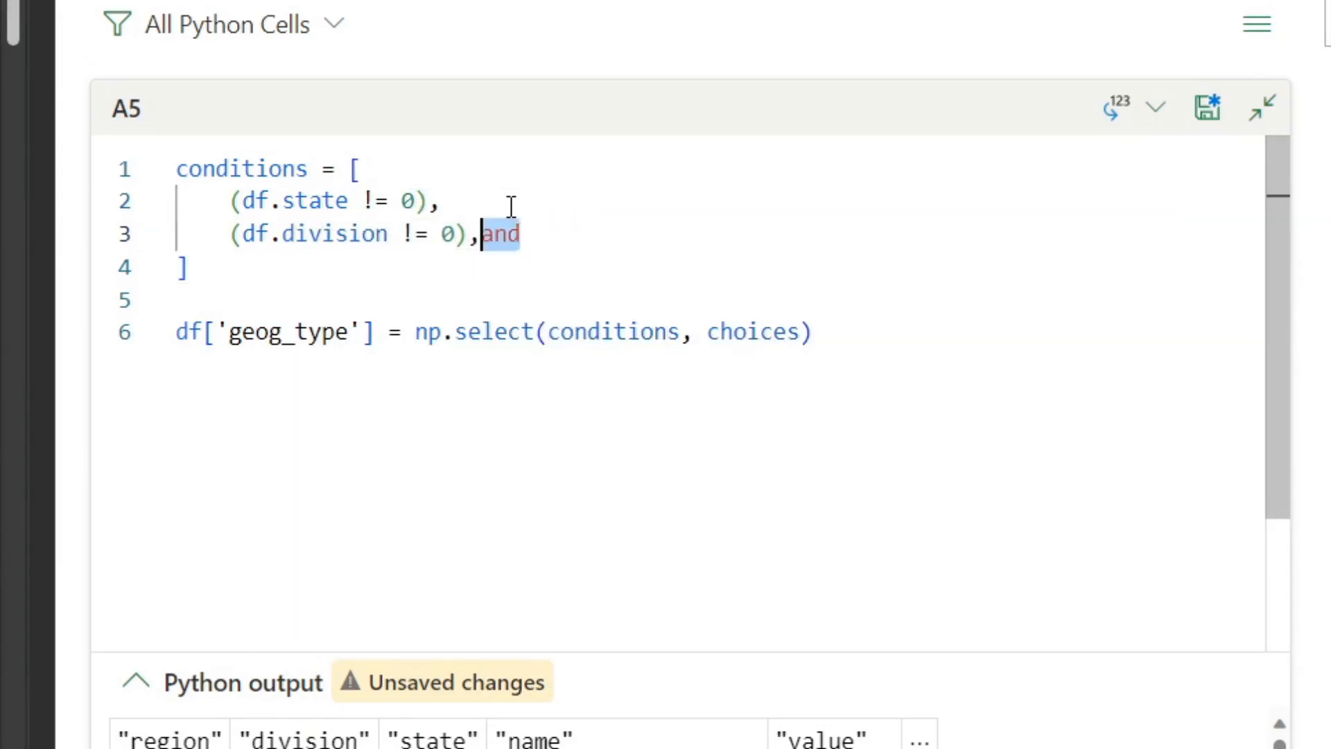
type("(df.region != 0)")
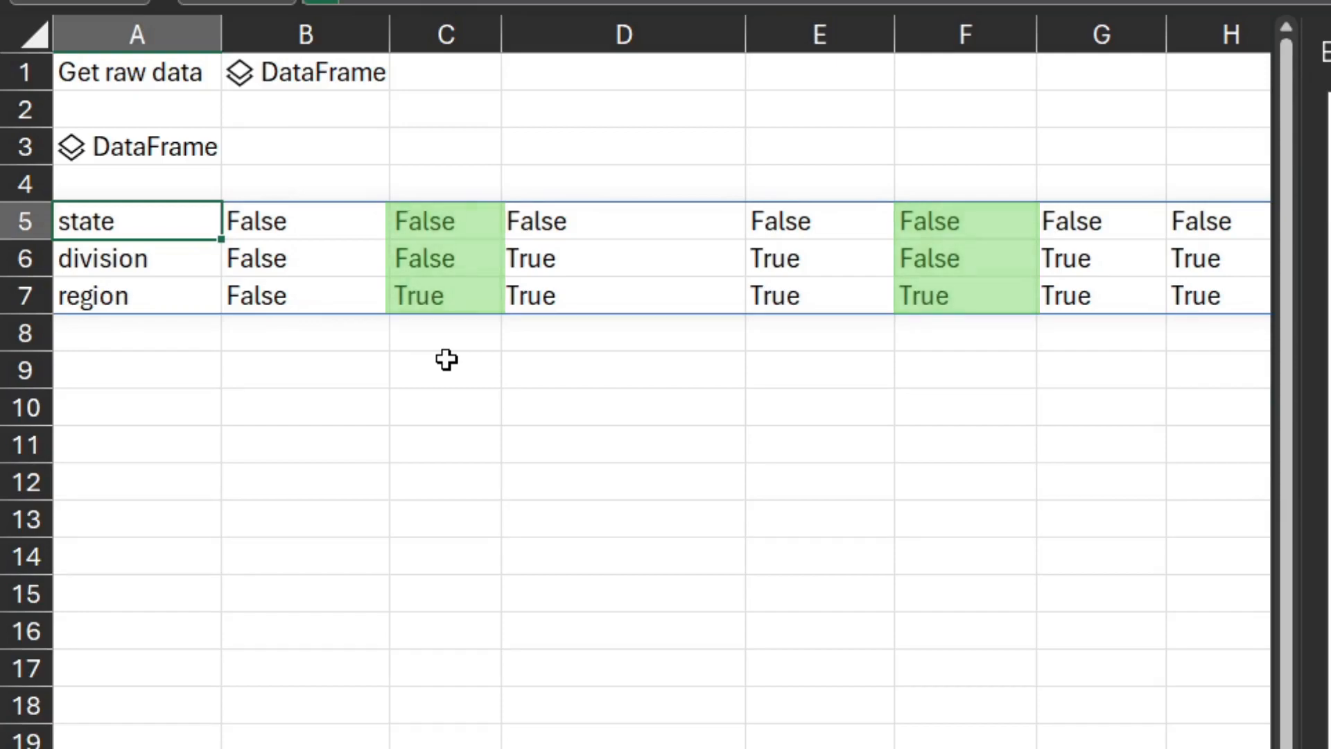
scroll("right", 3)
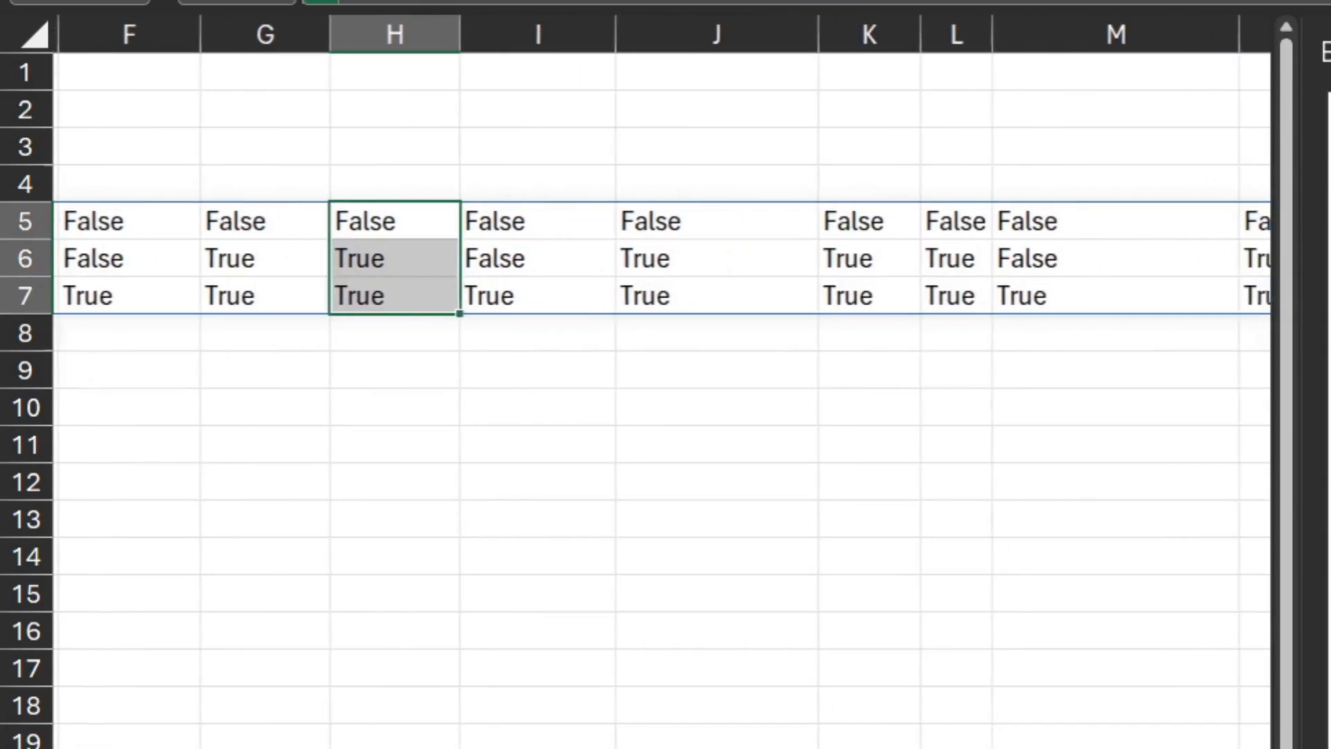
scroll("right", 3)
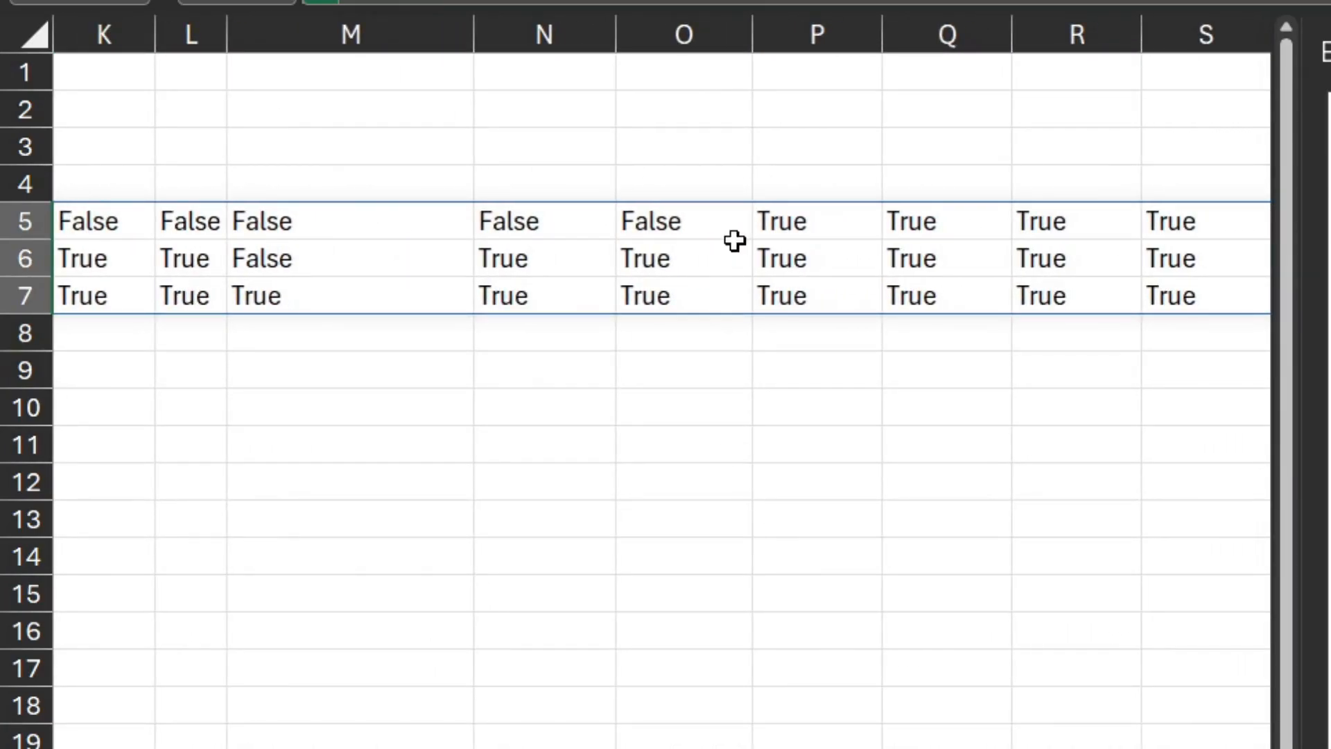
left_click(815, 221)
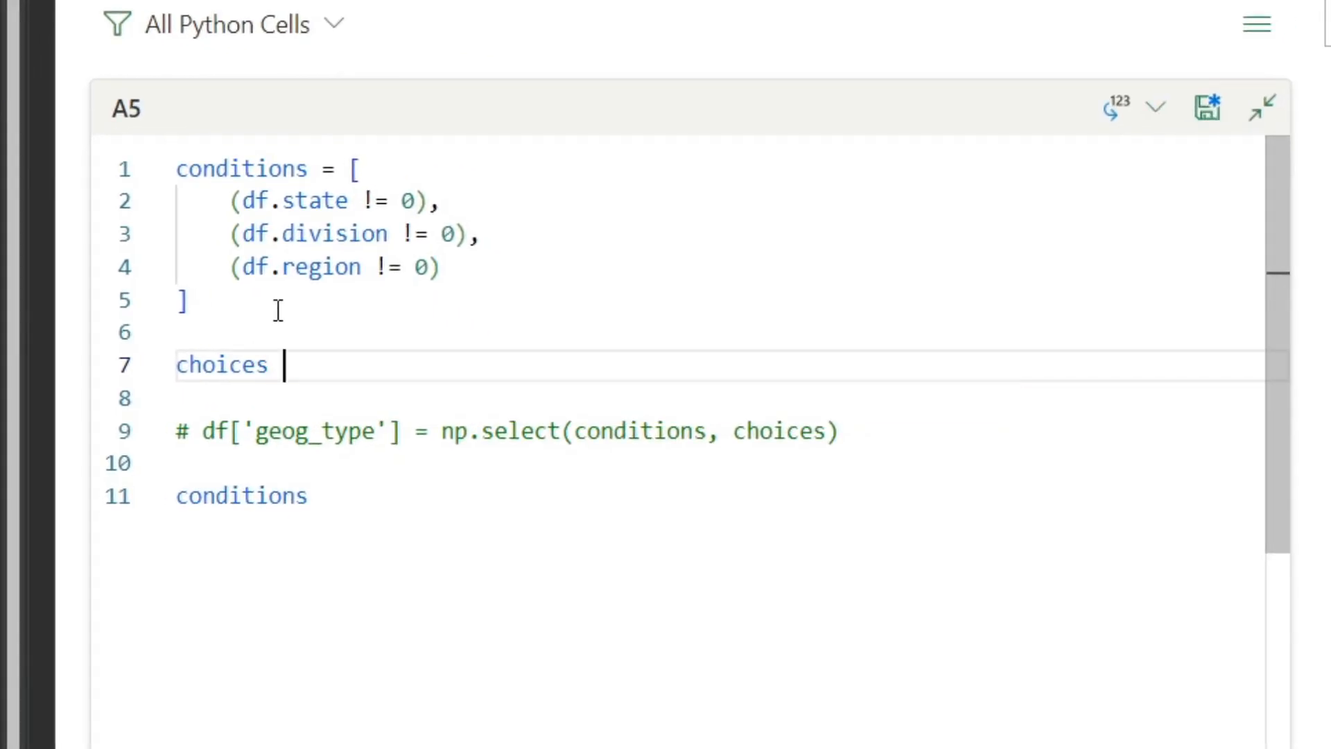
Set choices = ['state', 'division', 'region']
type("= ['state']")
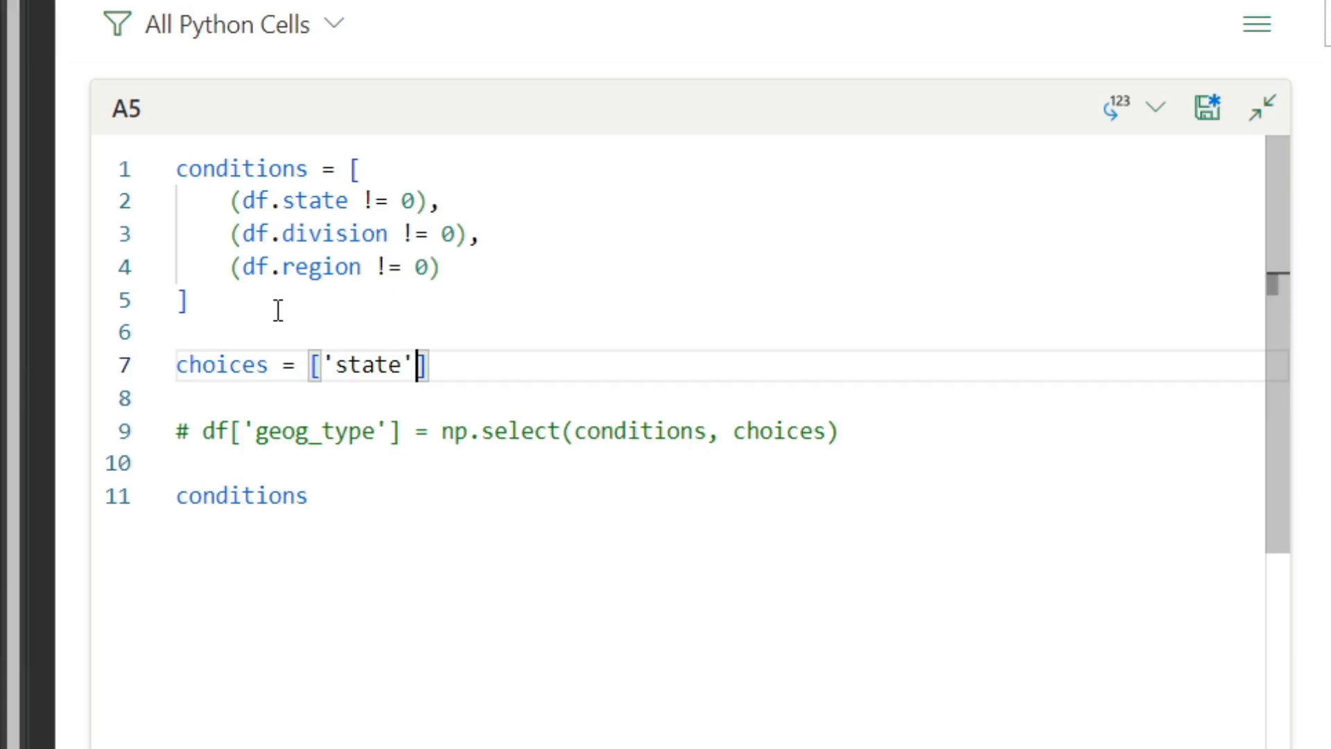
type(", 'div'")
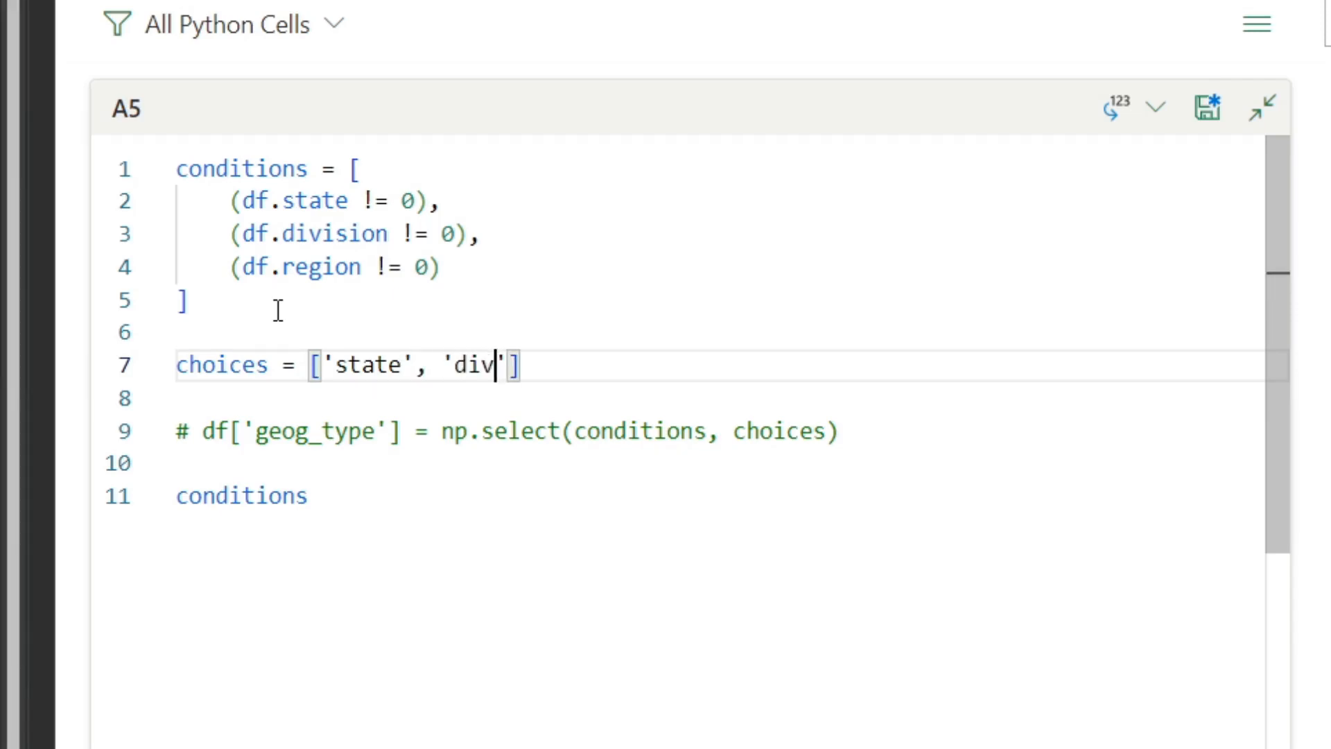
type("ision',")
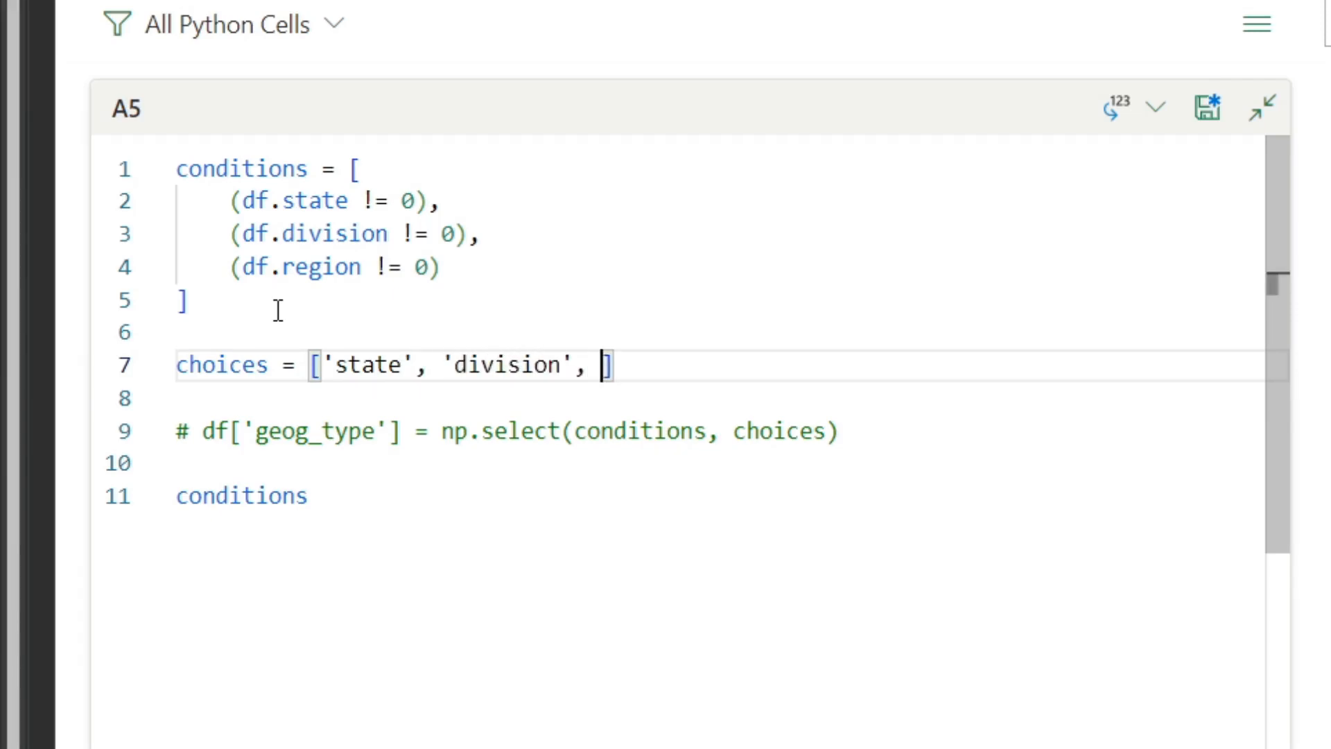
type("'region'")
left_click(509, 431)
type(", default=")
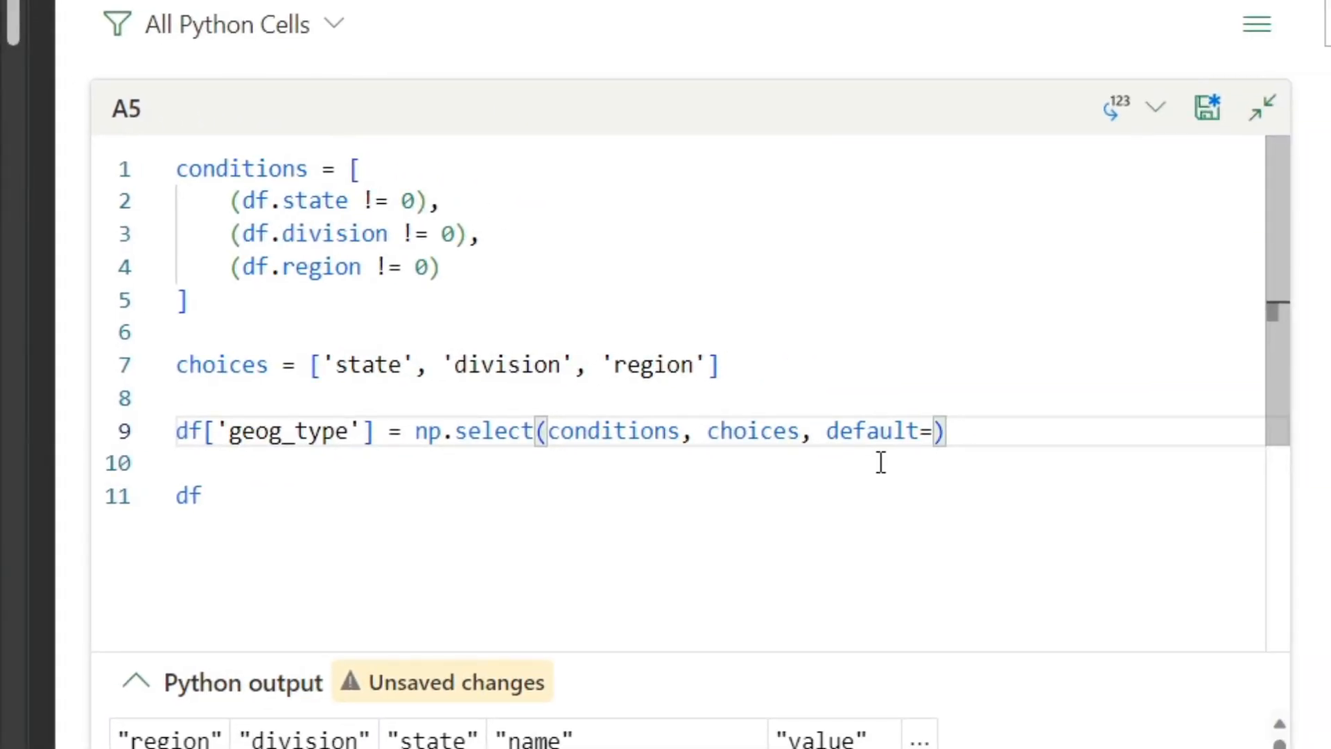
Give the np.select geog_type assignment default='country'
type("''")
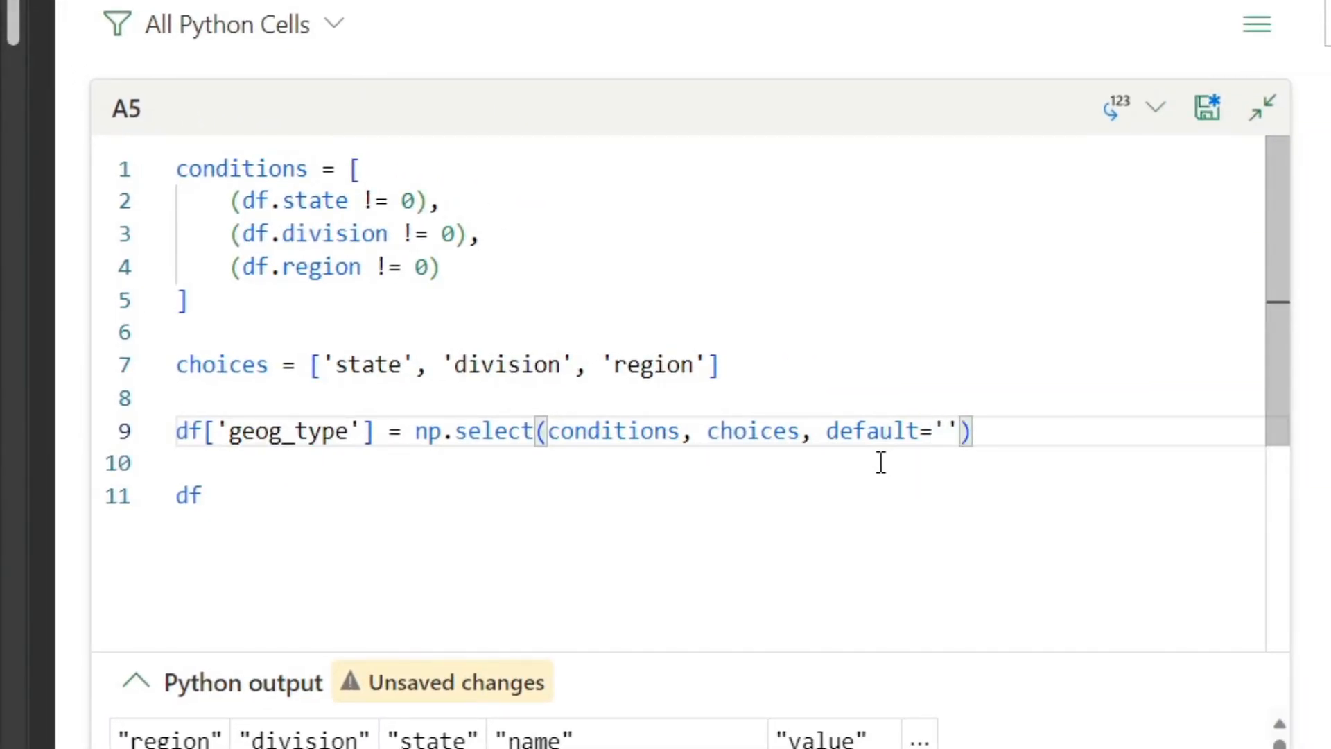
type("country")
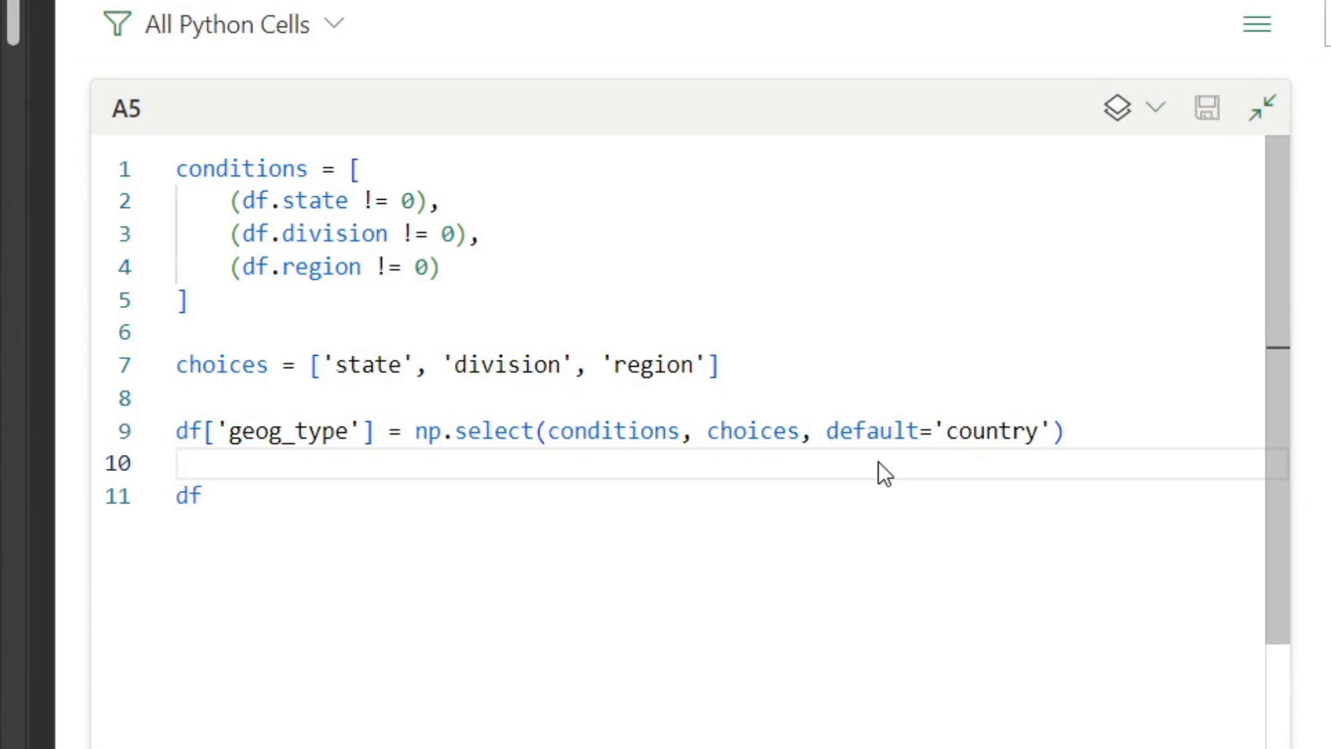